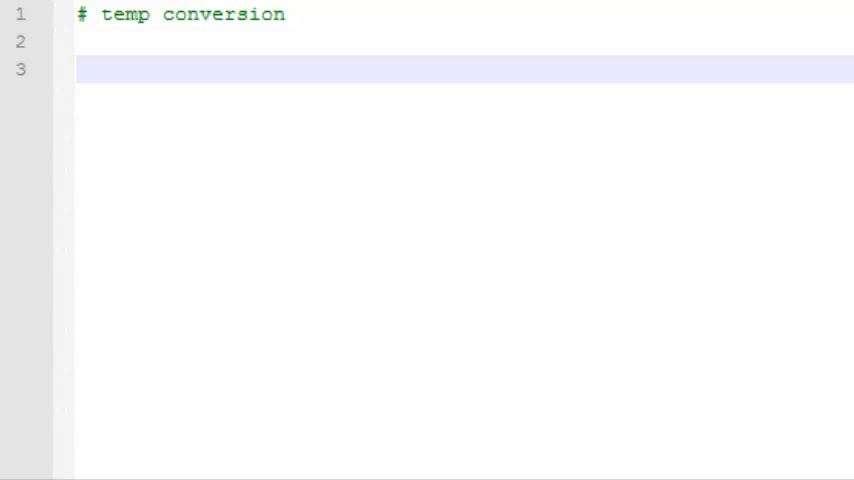
{"action": "mouse_move", "coordinate": [700, 298]}
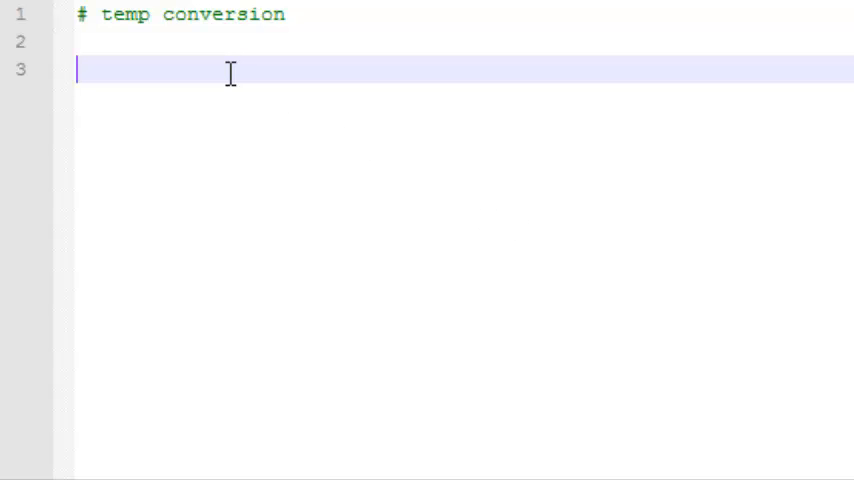
- Start a menu() function definition below the comment
{"action": "type", "text": "def"}
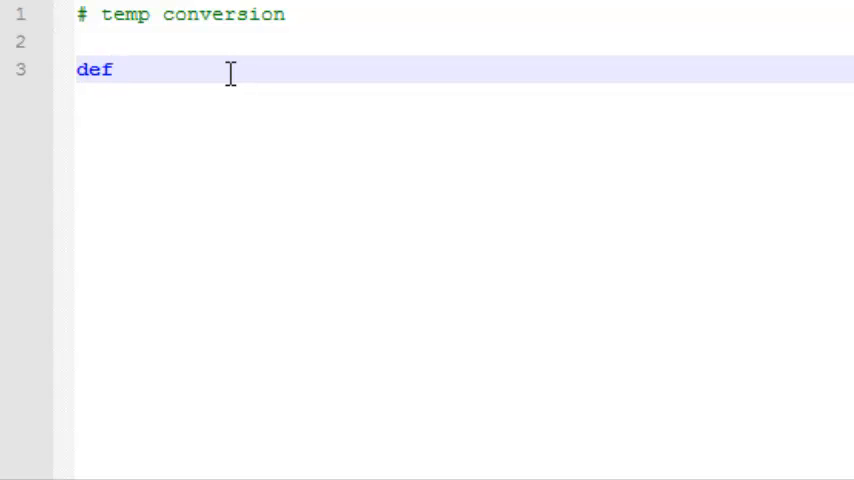
{"action": "type", "text": "men"}
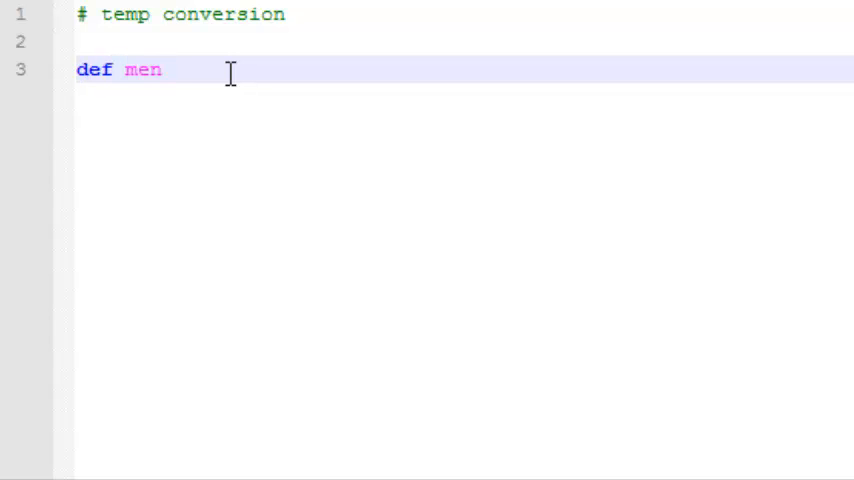
{"action": "type", "text": "u()"}
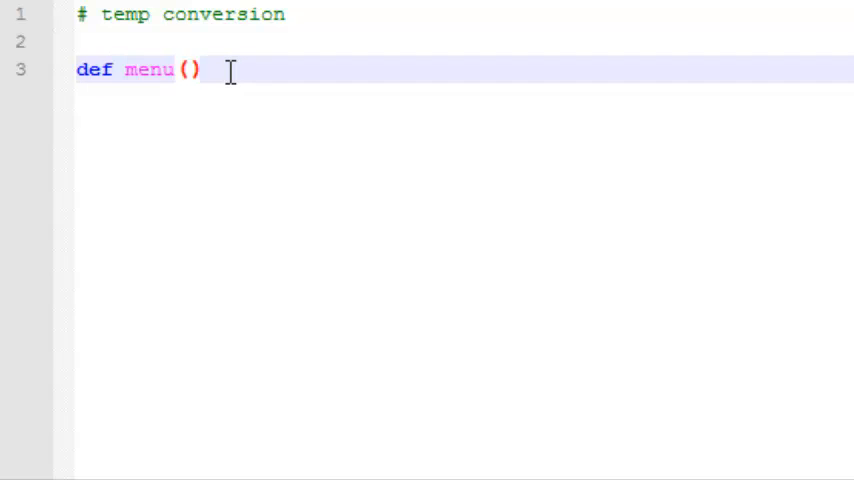
{"action": "type", "text": ":"}
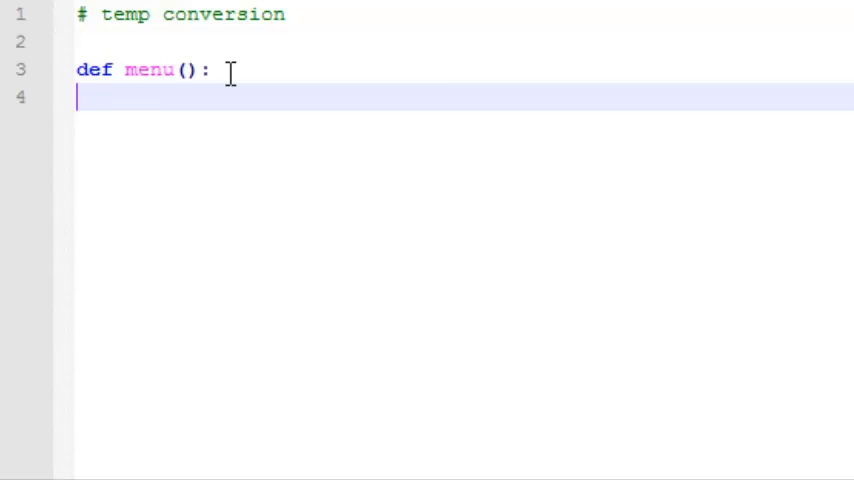
- Print the three menu options: 1. Celsius to Fahrenheit, 2. Fahrenheit to Celsius, 3. Exit
{"action": "type", "text": "prin"}
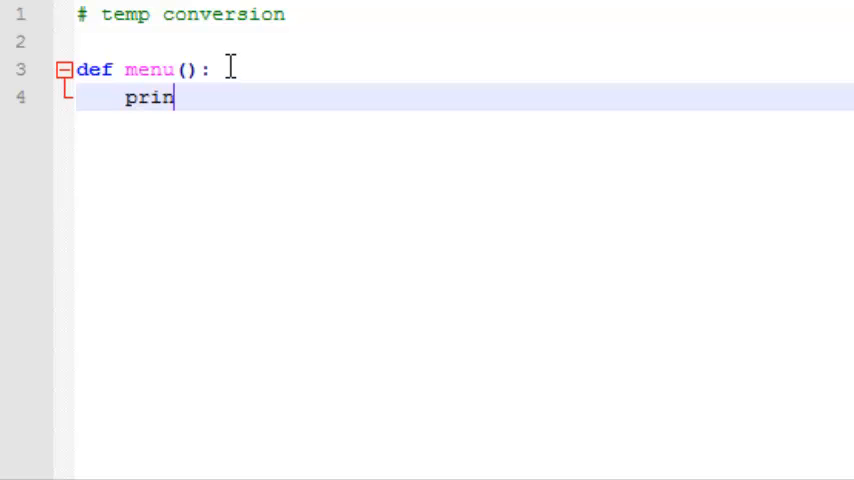
{"action": "type", "text": "t(\"\\n1. Celsius to Fahrenheit\")"}
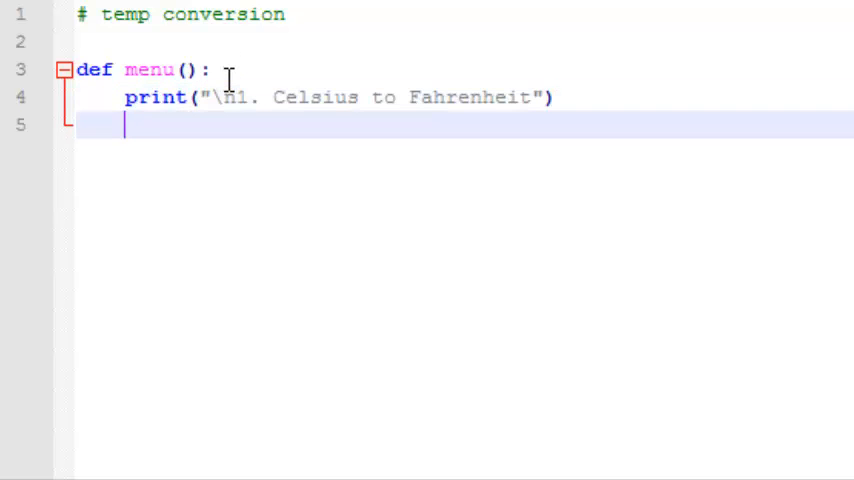
{"action": "type", "text": "print(\"2. Fahrenheit to Celsius\")"}
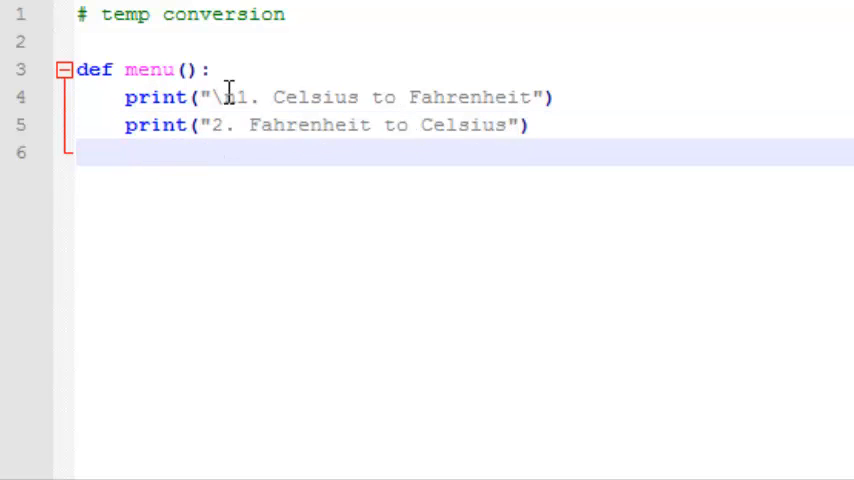
{"action": "type", "text": "print(\"3. Exit\")"}
{"action": "type", "text": "def"}
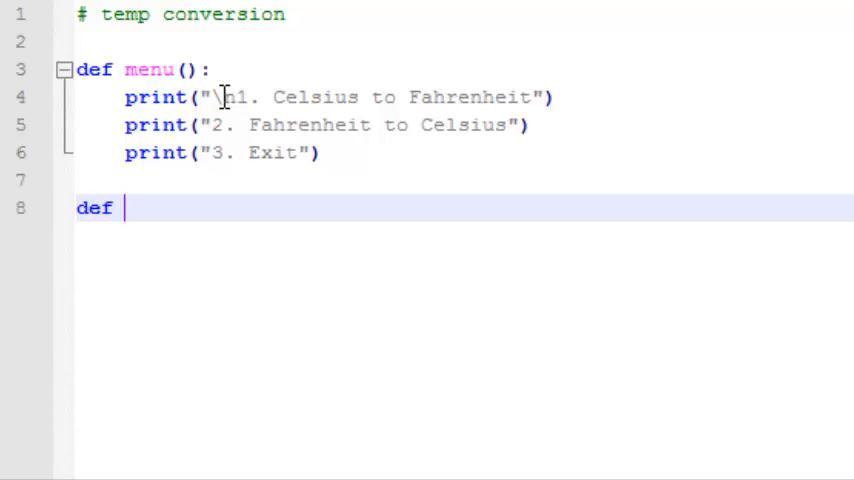
- Define main() calling menu(), and add a main() call at the end of the script
{"action": "type", "text": "main():"}
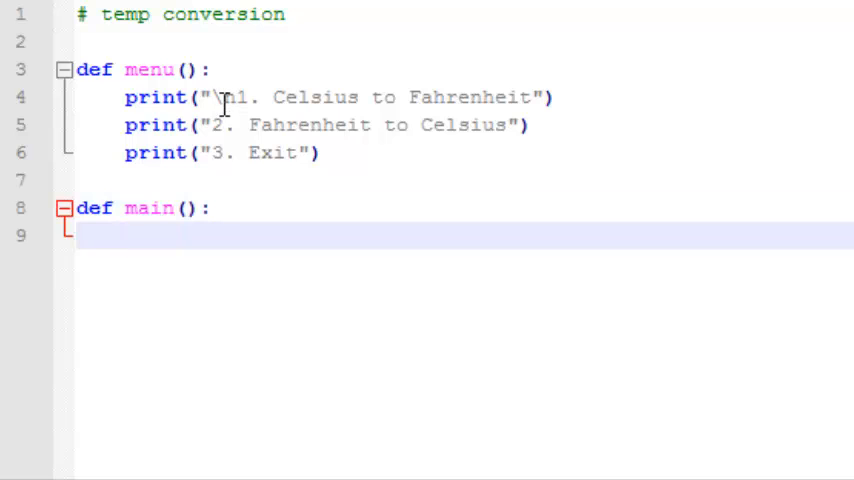
{"action": "type", "text": "men"}
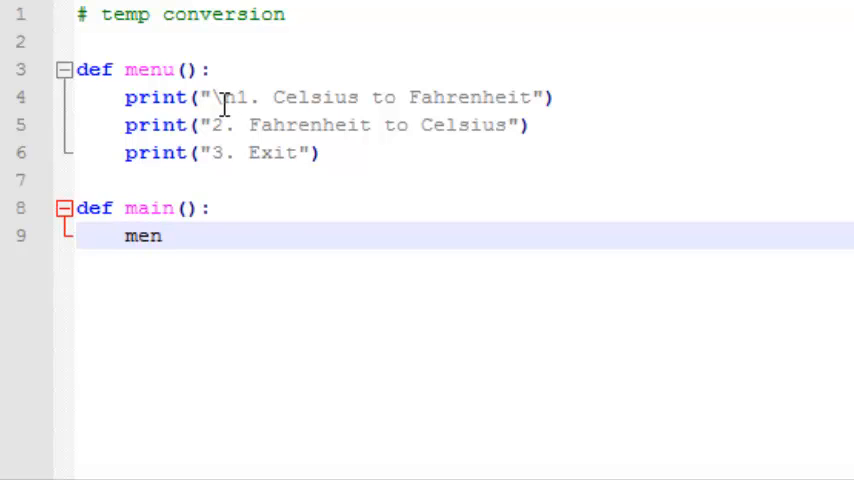
{"action": "type", "text": "u():"}
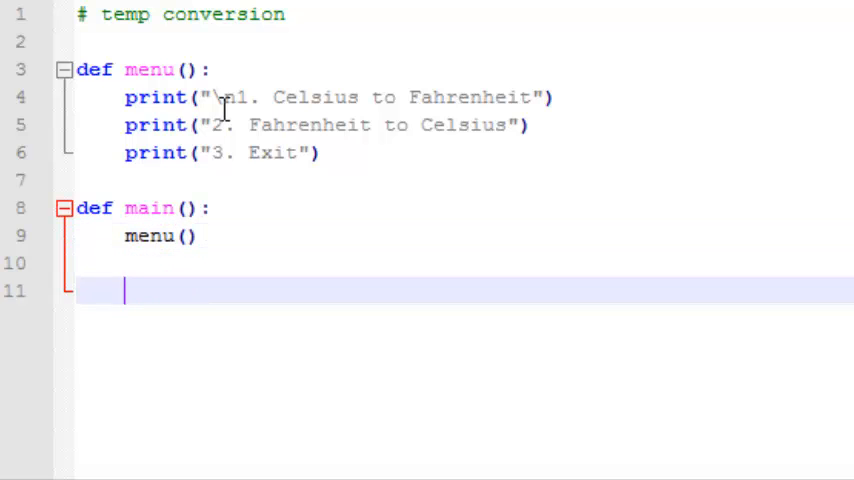
{"action": "type", "text": "main("}
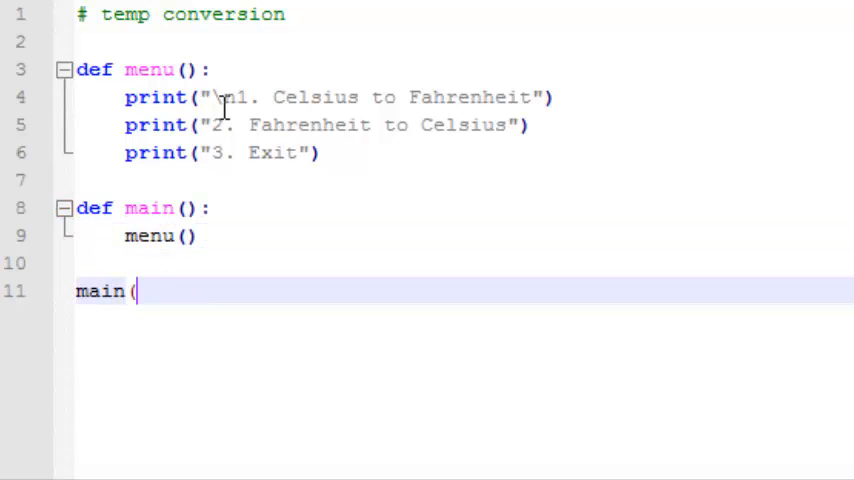
{"action": "type", "text": ")"}
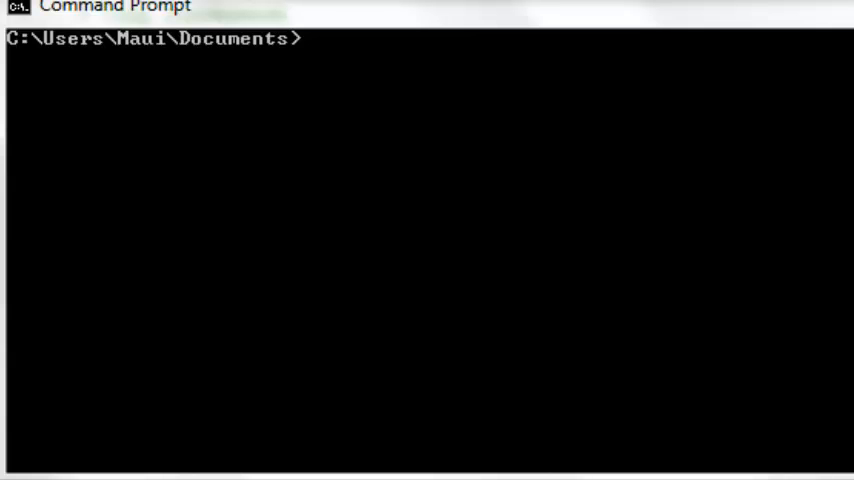
- Enter the command python tempconvert.py in Command Prompt at the Documents folder
{"action": "type", "text": "pyth"}
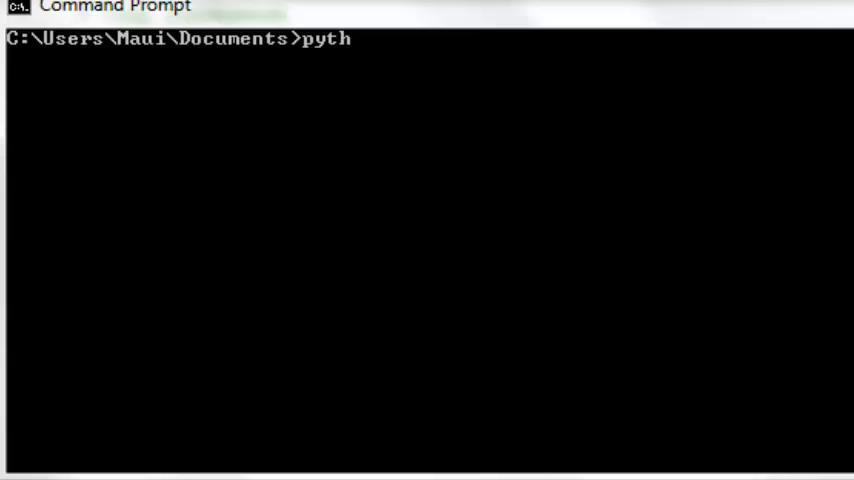
{"action": "type", "text": "on"}
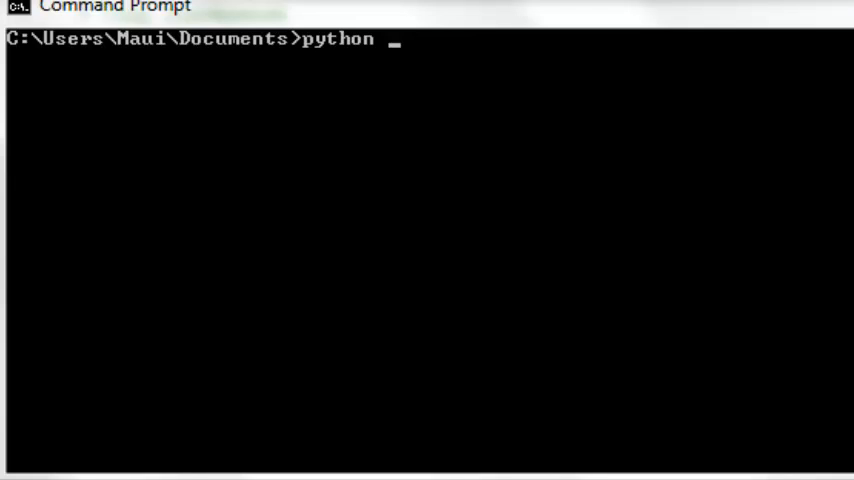
{"action": "type", "text": "temp"}
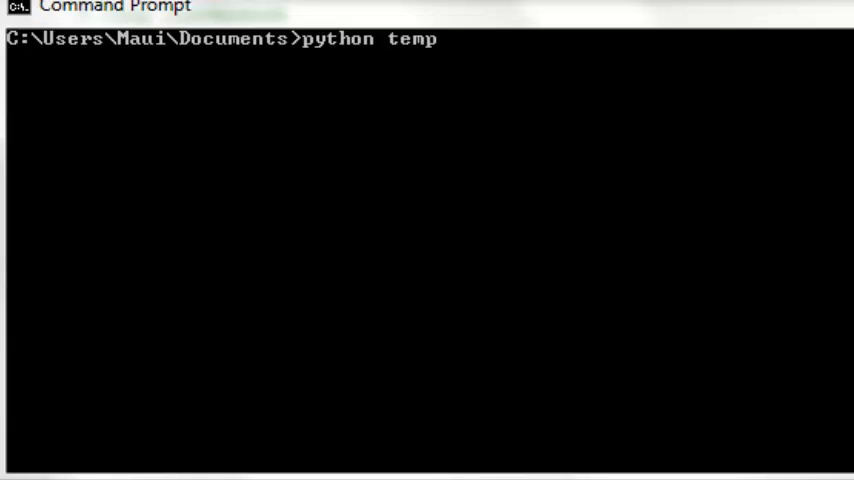
{"action": "type", "text": "convert.py"}
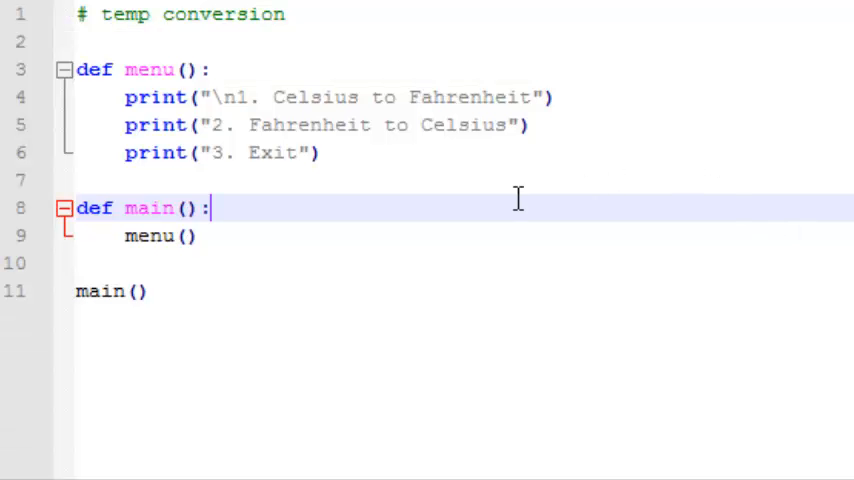
{"action": "mouse_move", "coordinate": [358, 160]}
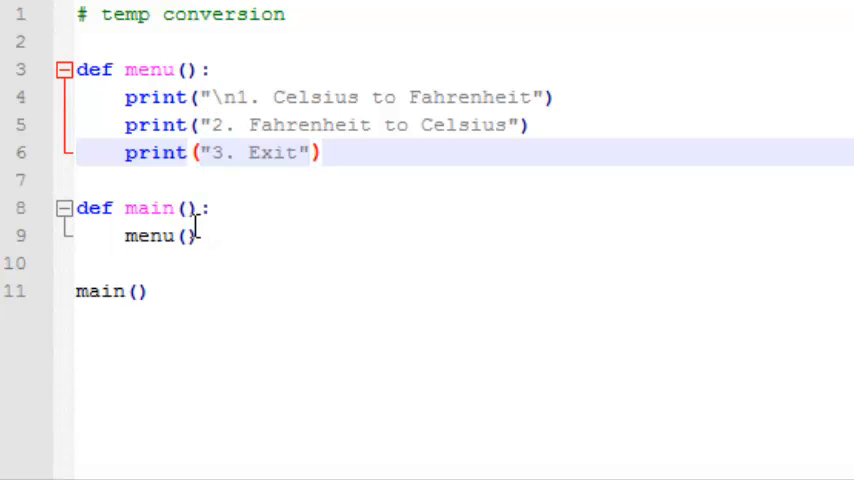
- Read the user's choice into pick as int(input("Enter a choice:")) inside menu()
{"action": "key", "text": "Enter"}
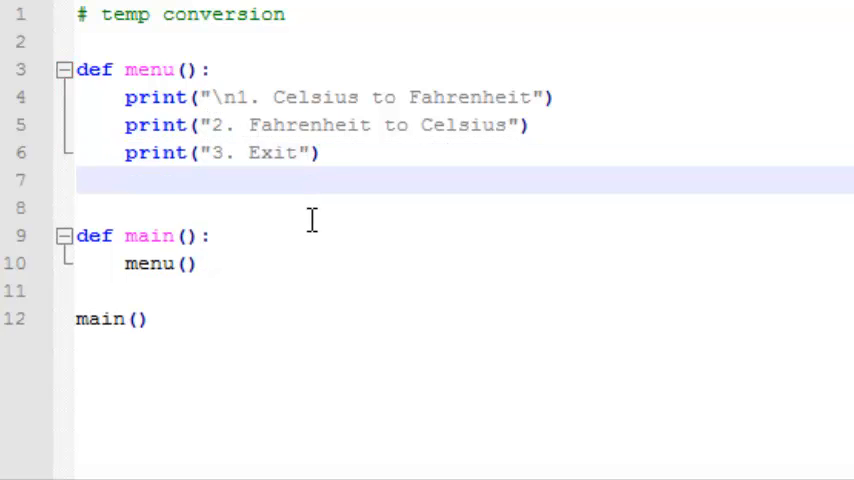
{"action": "type", "text": "pi"}
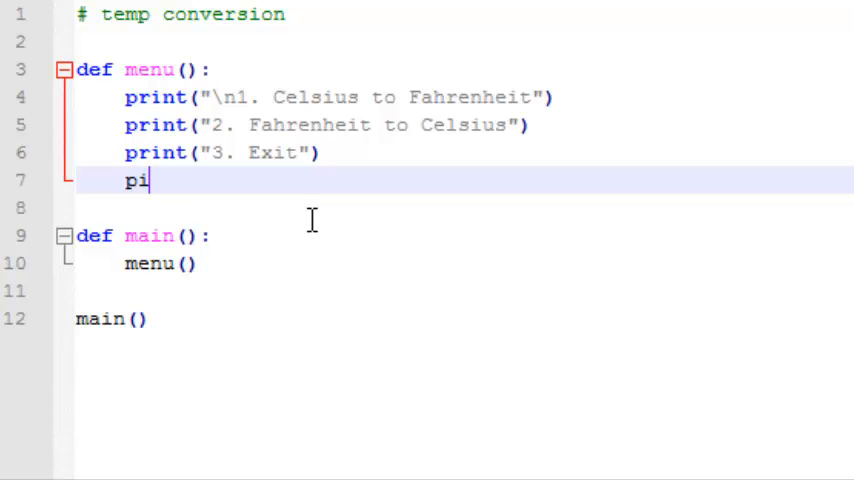
{"action": "type", "text": "ck ="}
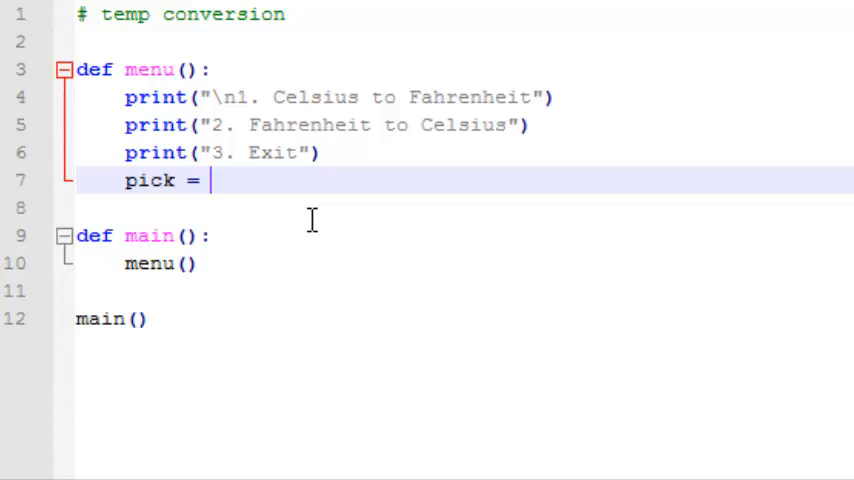
{"action": "type", "text": "int("}
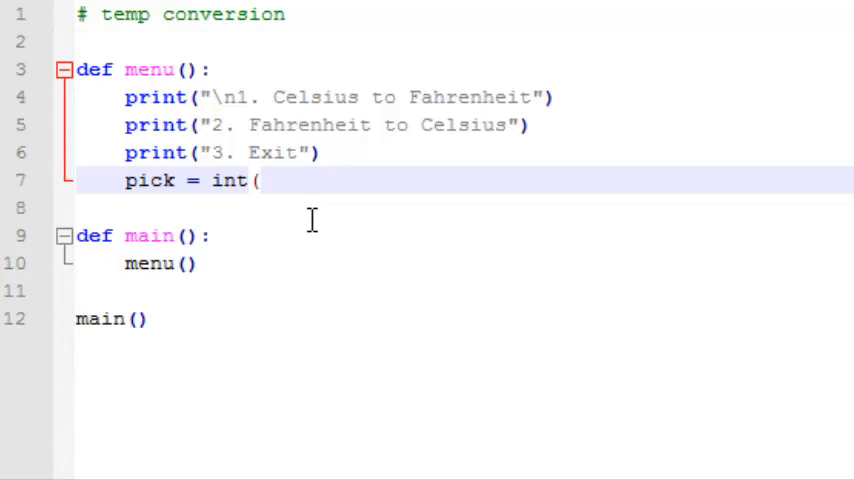
{"action": "type", "text": "intput(\"Enter a"}
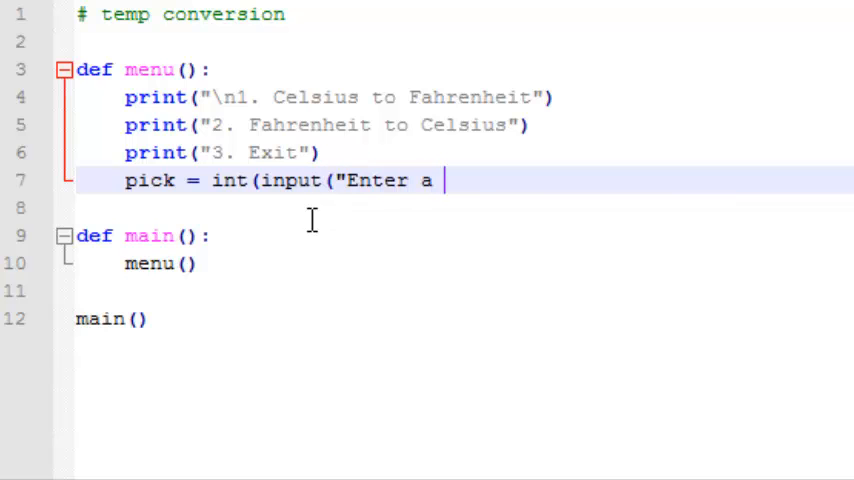
{"action": "type", "text": "choice:"}
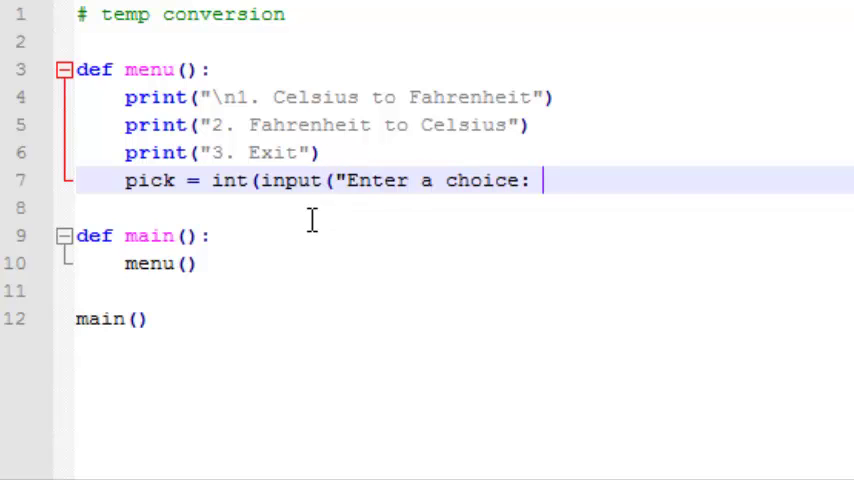
{"action": "type", "text": "\"))"}
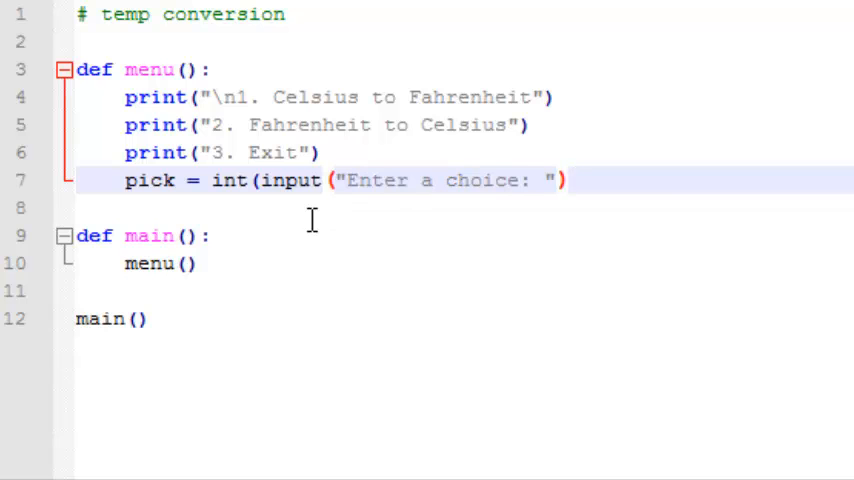
- Return pick from menu() and store it in main as choice = menu()
{"action": "type", "text": "return"}
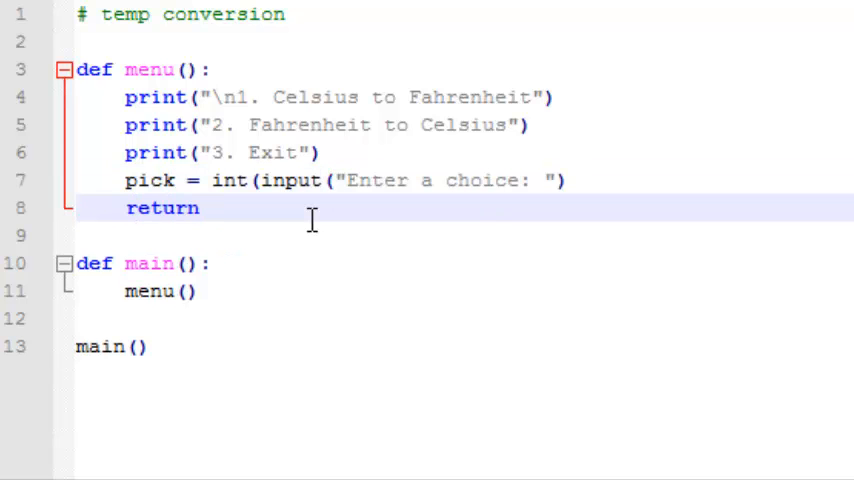
{"action": "type", "text": "pick"}
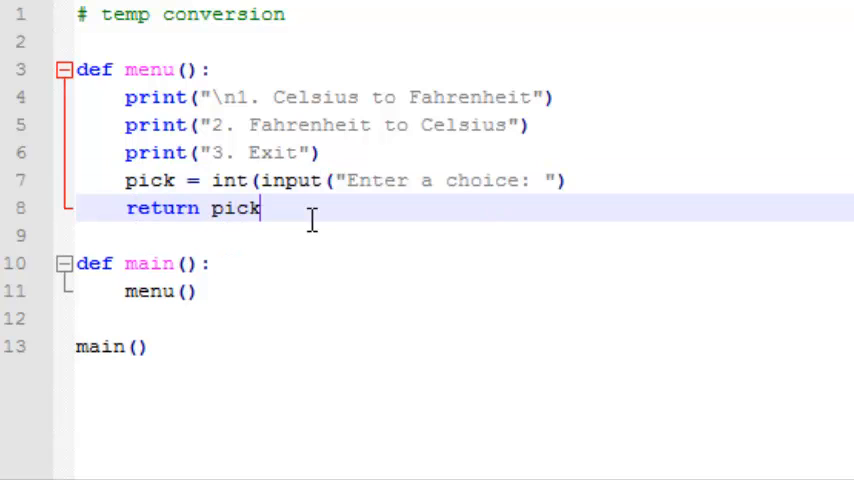
{"action": "type", "text": "choice ="}
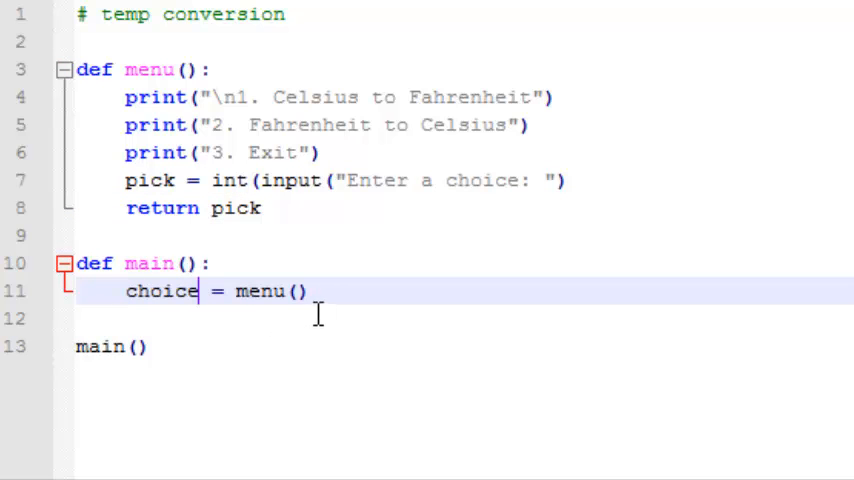
{"action": "mouse_move", "coordinate": [330, 300]}
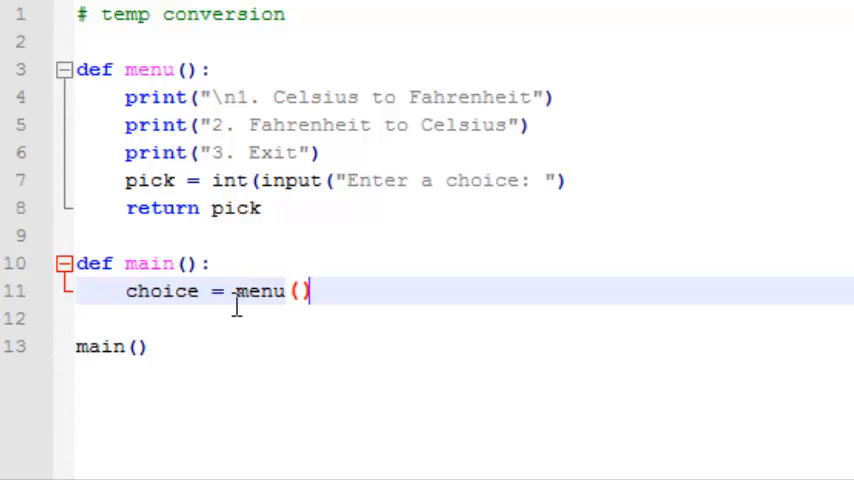
{"action": "mouse_move", "coordinate": [376, 236]}
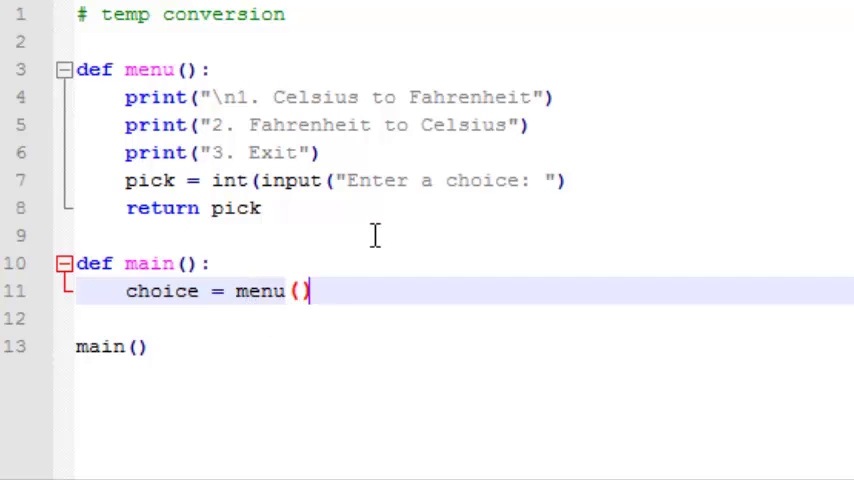
{"action": "mouse_move", "coordinate": [252, 142]}
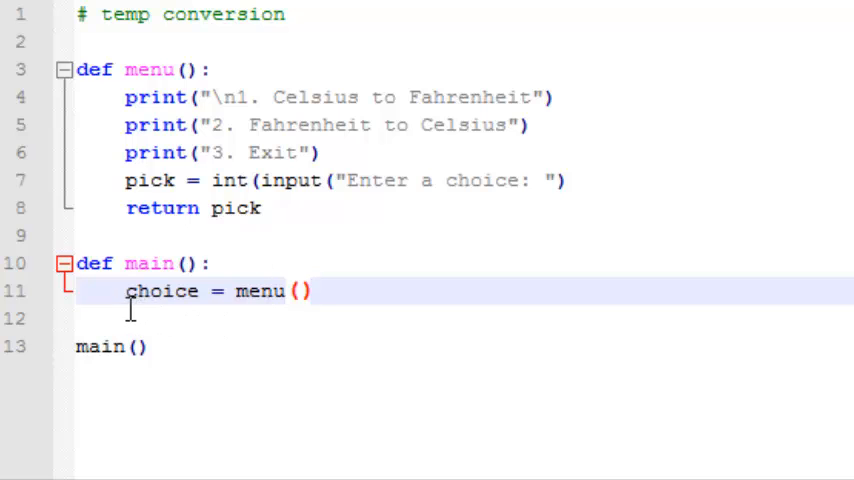
{"action": "mouse_move", "coordinate": [190, 314]}
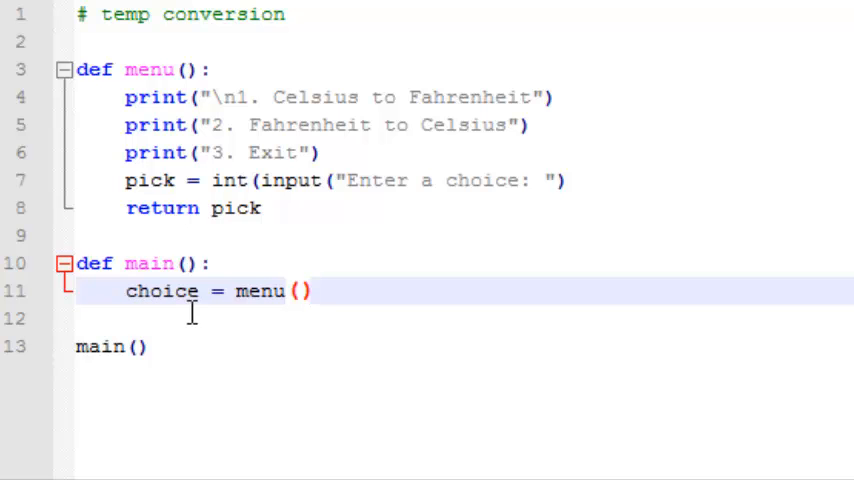
- Print str(choice) in main after the menu call, then rerun python tempconvert.py
{"action": "key", "text": "Enter"}
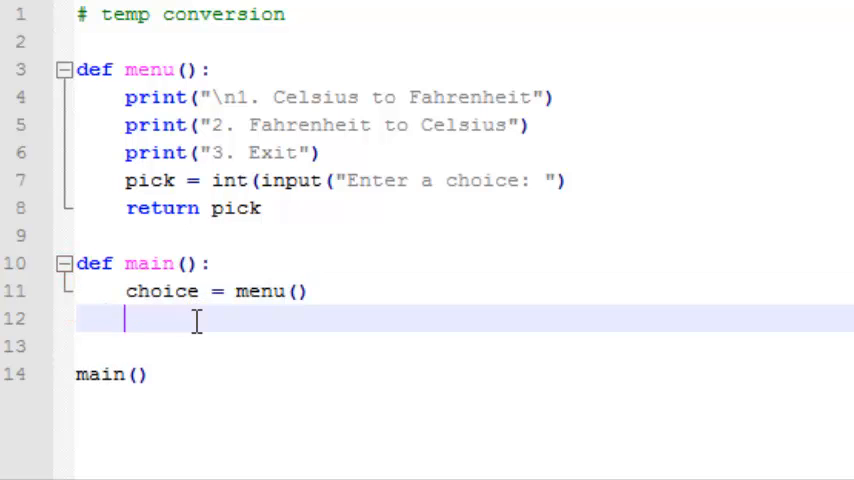
{"action": "type", "text": "print"}
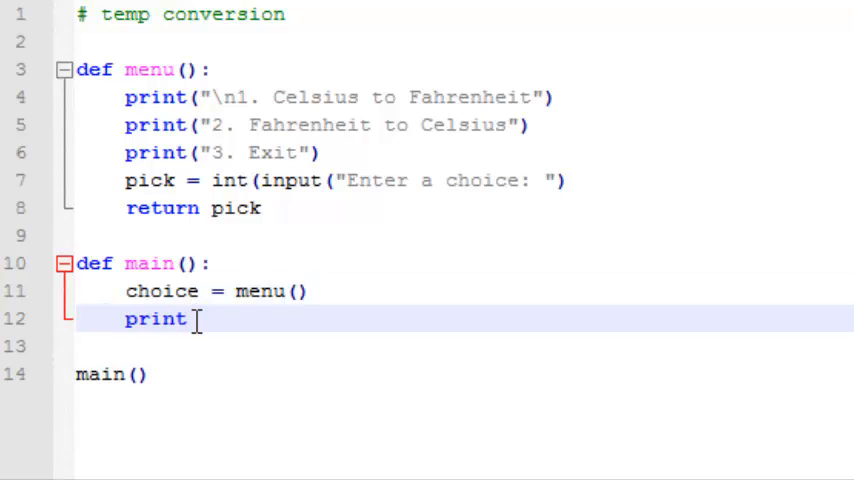
{"action": "type", "text": "(st"}
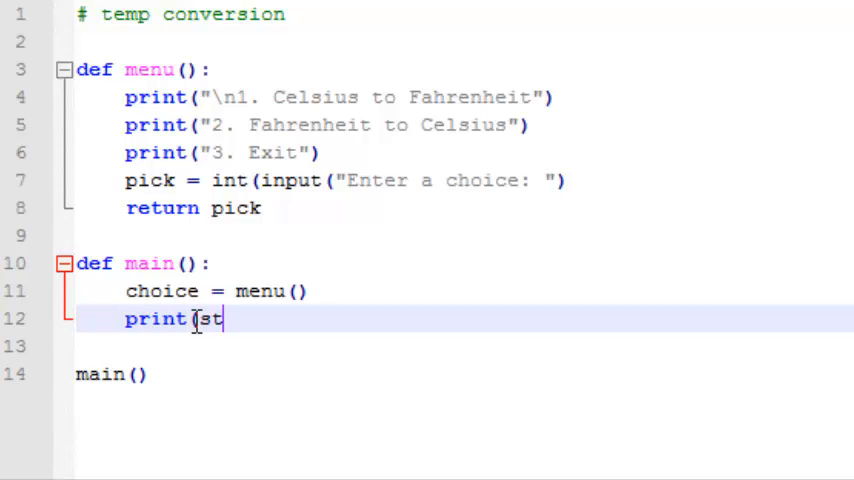
{"action": "type", "text": "r(ch"}
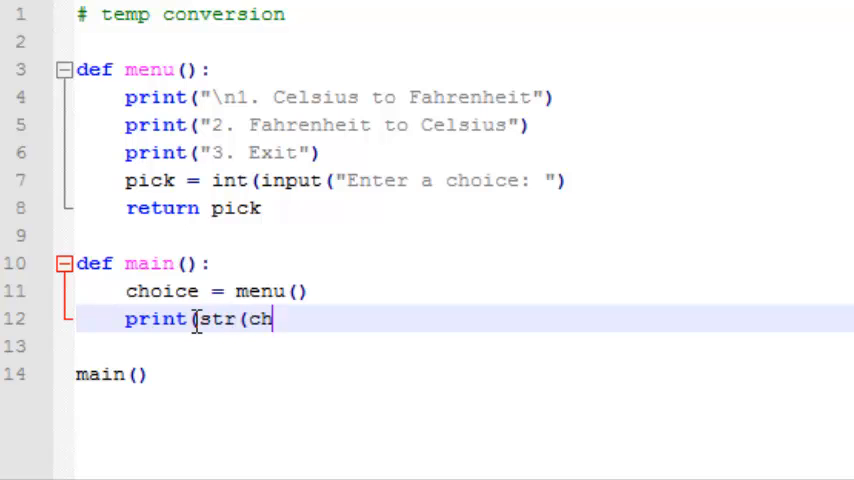
{"action": "type", "text": "oice))"}
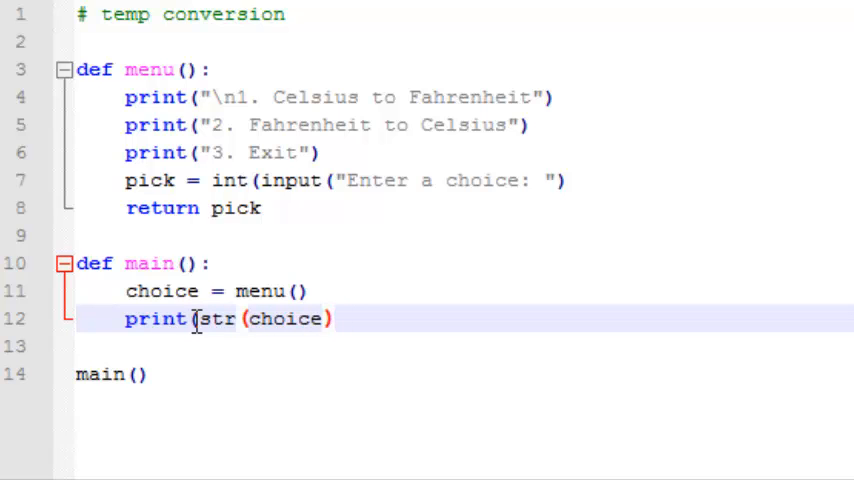
{"action": "type", "text": ")"}
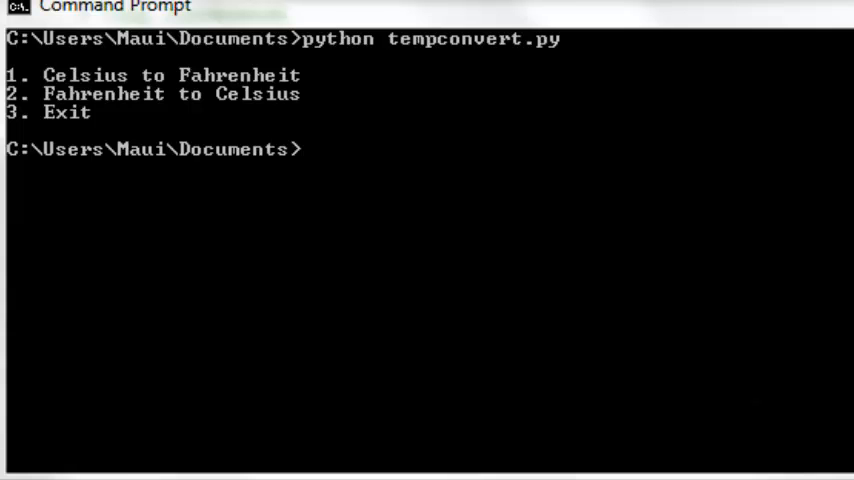
{"action": "type", "text": "python tempconvert.py"}
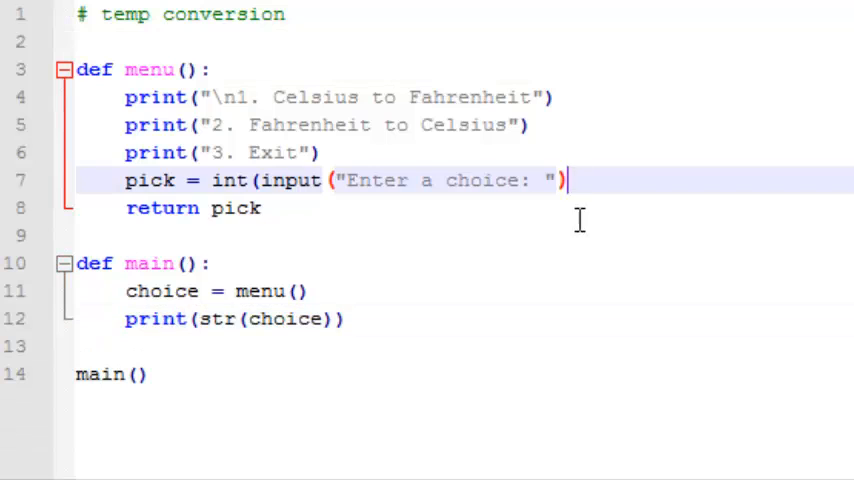
- Add the missing closing parenthesis to the int(input(...)) line in menu()
{"action": "type", "text": ")"}
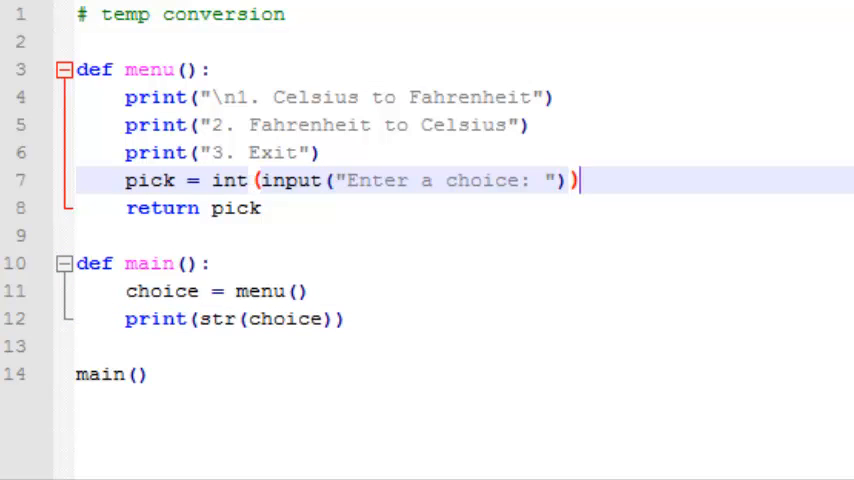
{"action": "mouse_move", "coordinate": [216, 236]}
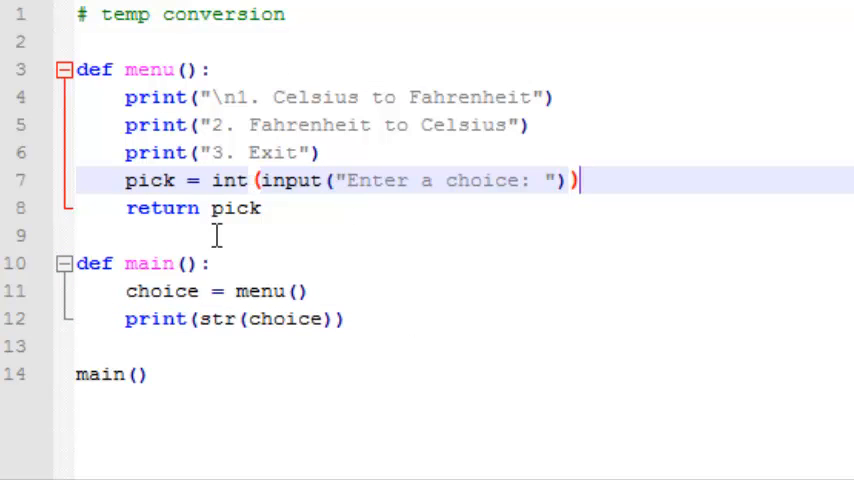
{"action": "mouse_move", "coordinate": [760, 344]}
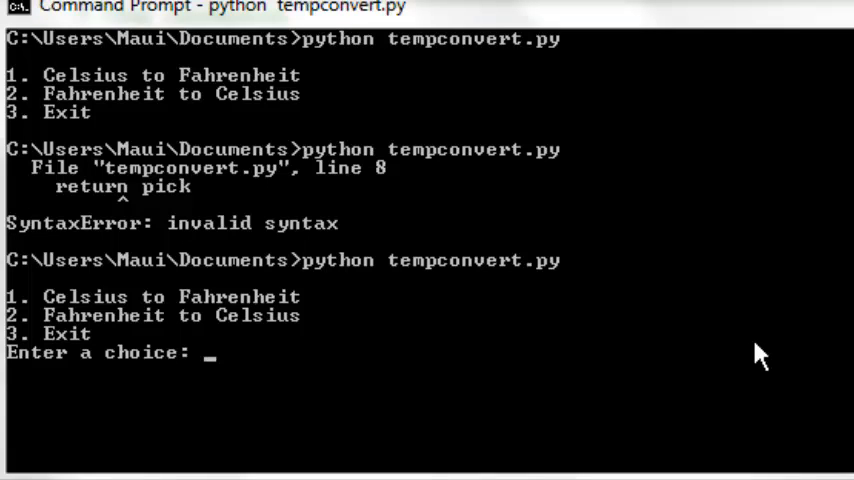
- Enter 1 at the 'Enter a choice:' prompt and confirm it prints 1
{"action": "type", "text": "1"}
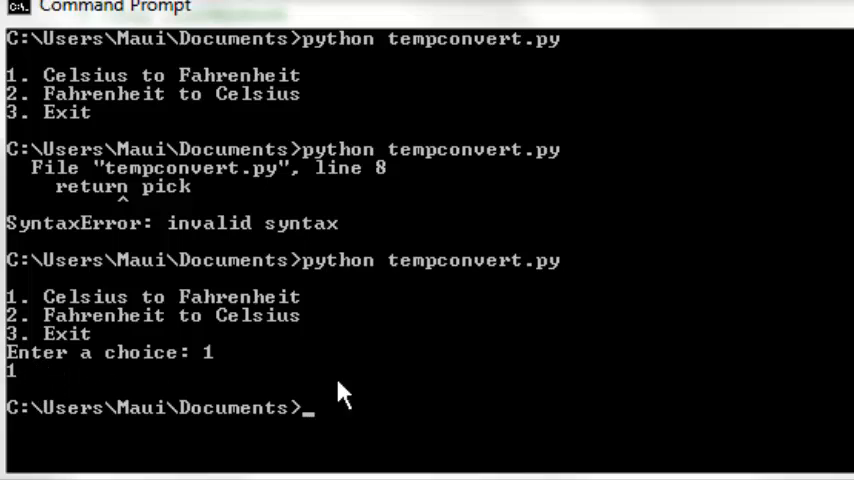
{"action": "mouse_move", "coordinate": [424, 390]}
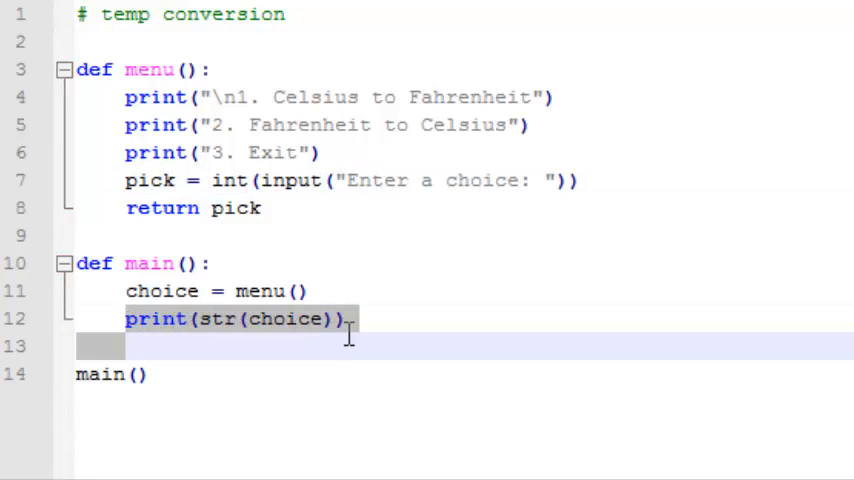
- Replace the test print with a while choice != 3 loop and an if choice == 1 branch commented # convert C to F
{"action": "key", "text": "Delete"}
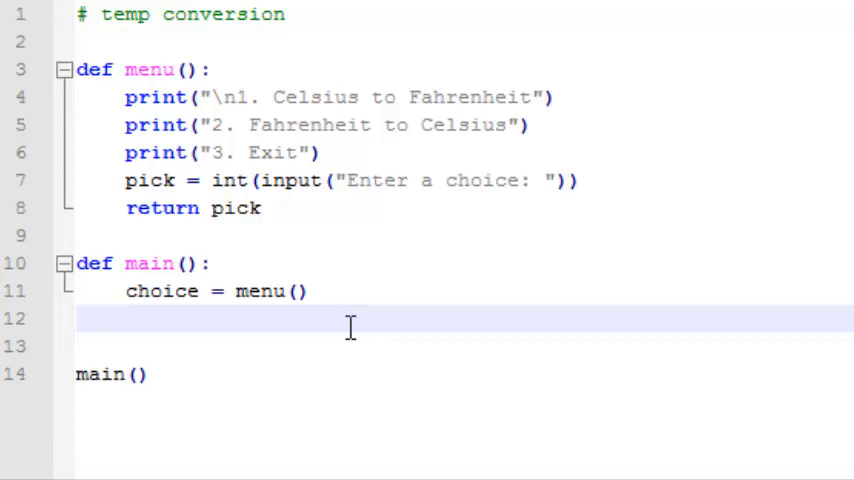
{"action": "type", "text": "while choice != 3:"}
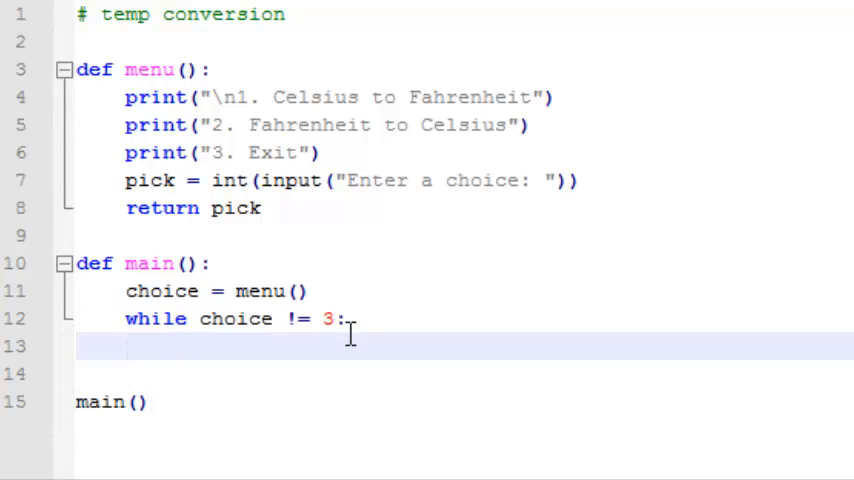
{"action": "type", "text": "if choi"}
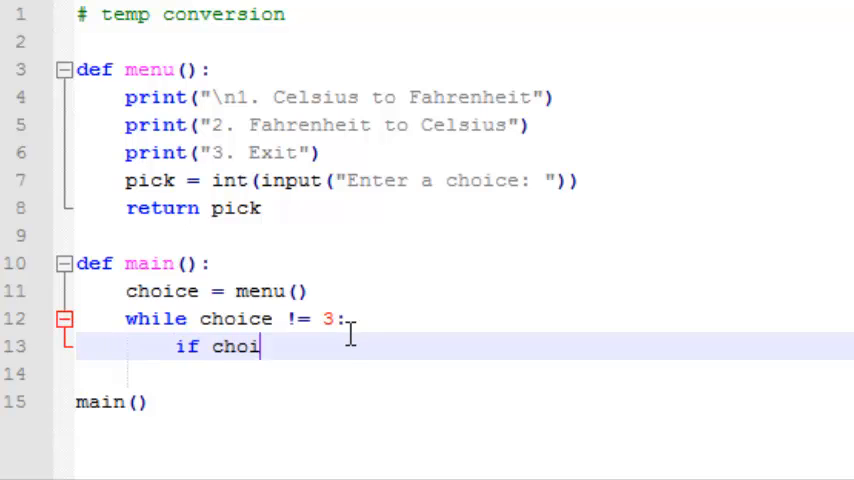
{"action": "type", "text": "ce == 1:"}
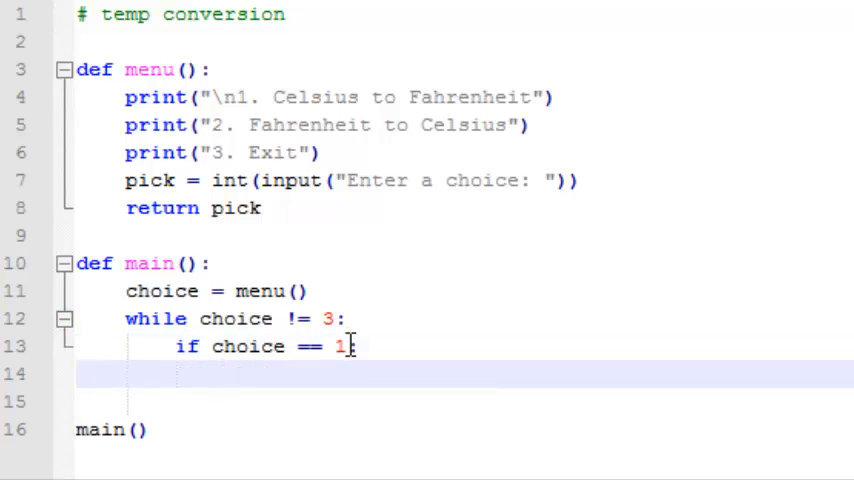
{"action": "type", "text": "# convert C to F"}
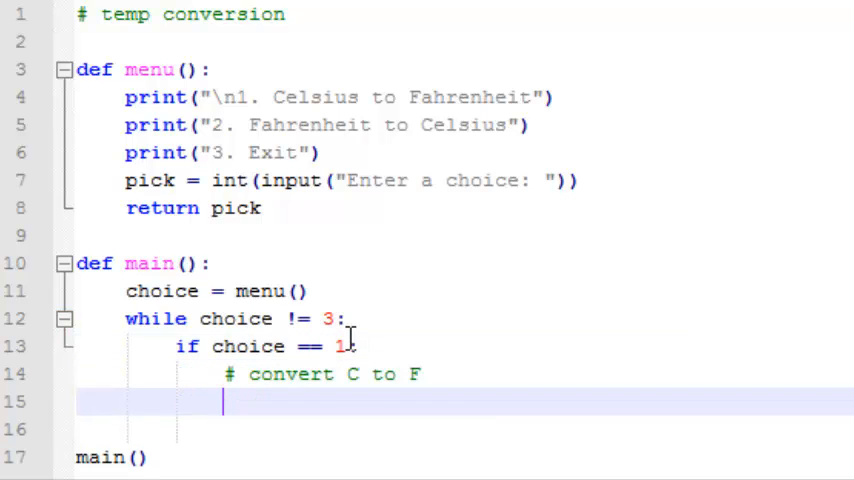
- Add an elif choice == 2 branch commented # convert F to C
{"action": "type", "text": "e"}
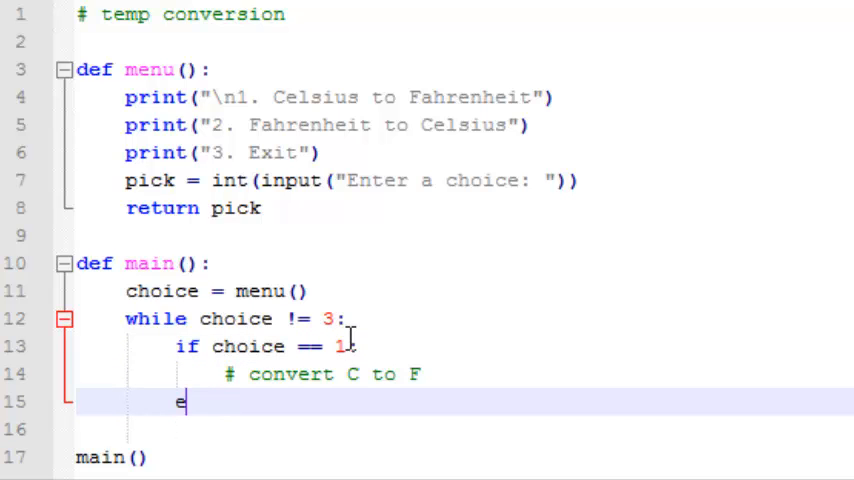
{"action": "type", "text": "lif"}
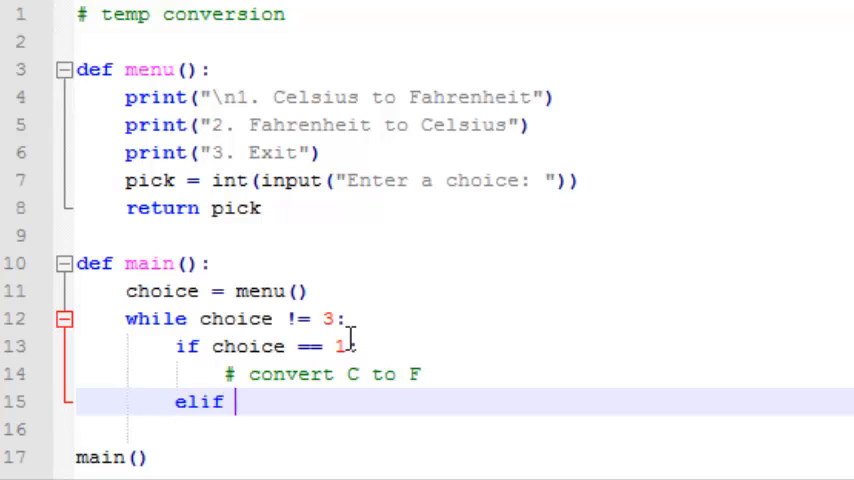
{"action": "type", "text": "ch"}
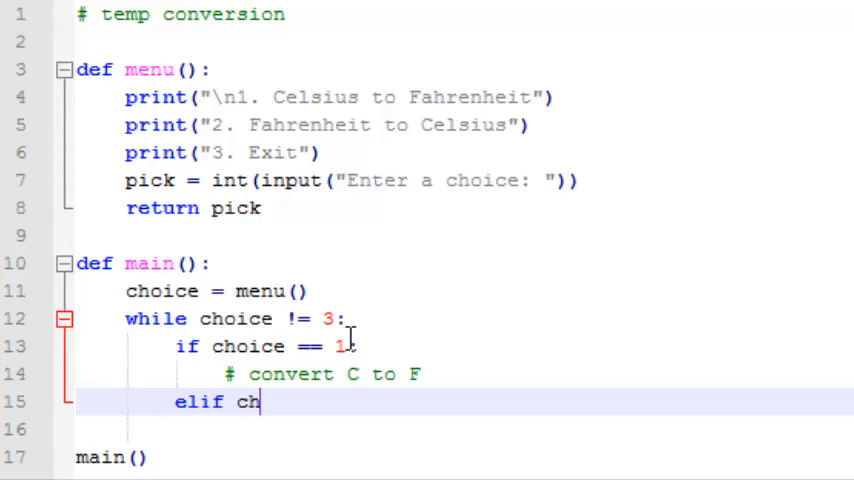
{"action": "type", "text": "oice =="}
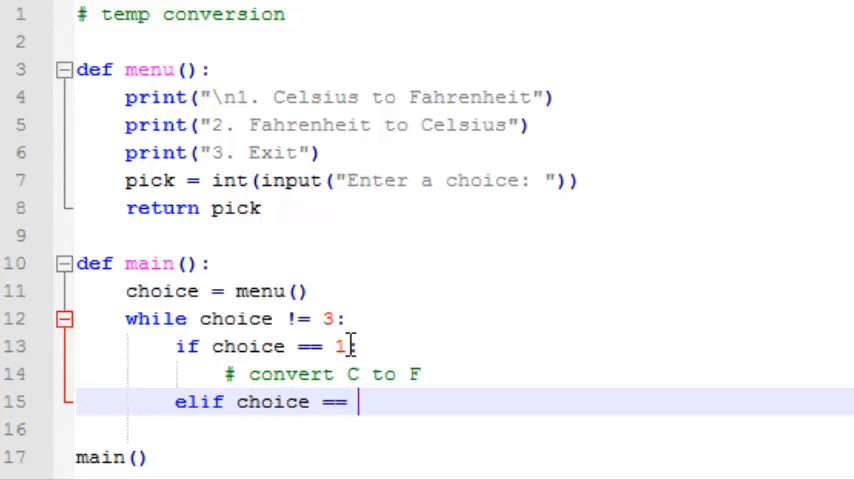
{"action": "type", "text": "2:"}
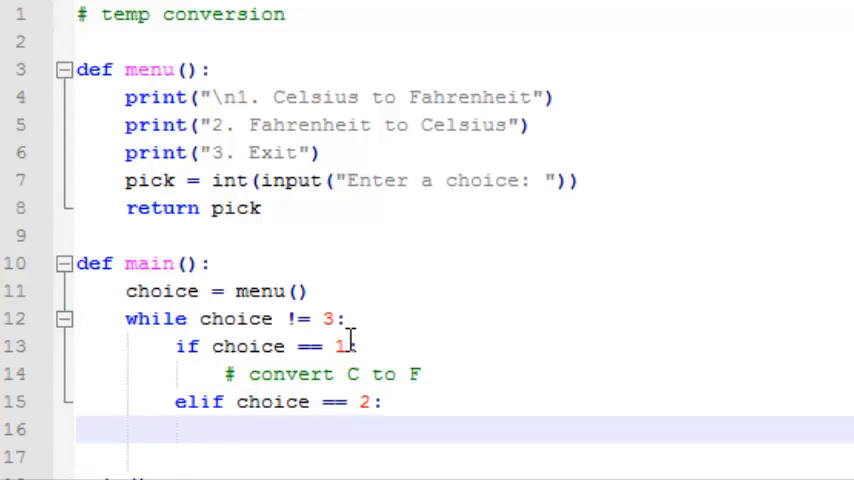
{"action": "type", "text": "# convert F to C"}
{"action": "left_click", "coordinate": [462, 458]}
{"action": "type", "text": "else"}
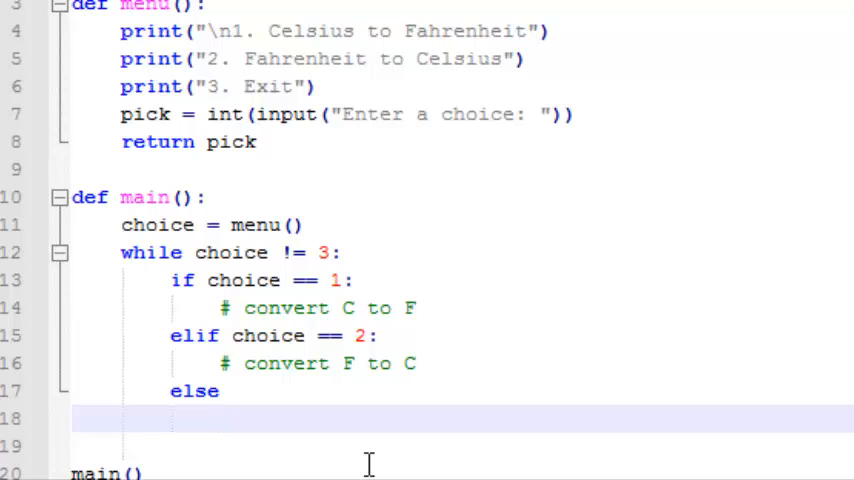
- Add an else printing "Invalid entry" and re-show the menu with choice = menu() at the loop's end
{"action": "type", "text": "print("}
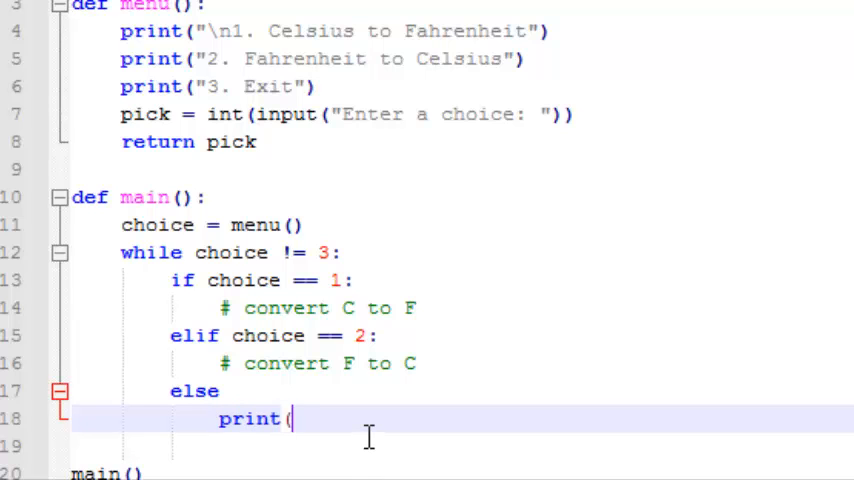
{"action": "type", "text": "(\""}
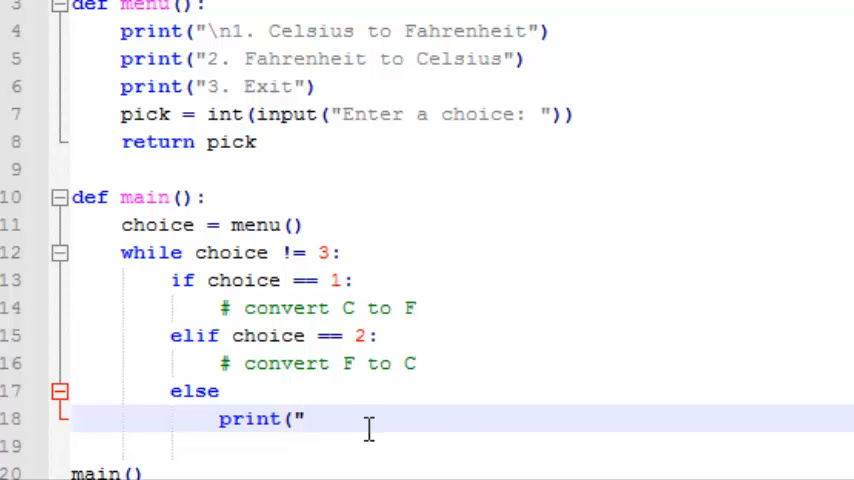
{"action": "type", "text": "Invalid entry\")"}
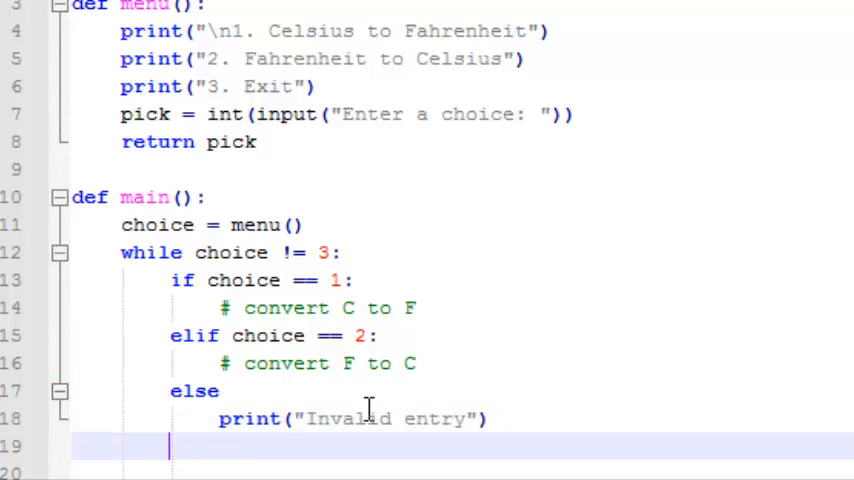
{"action": "type", "text": "choice = menu()"}
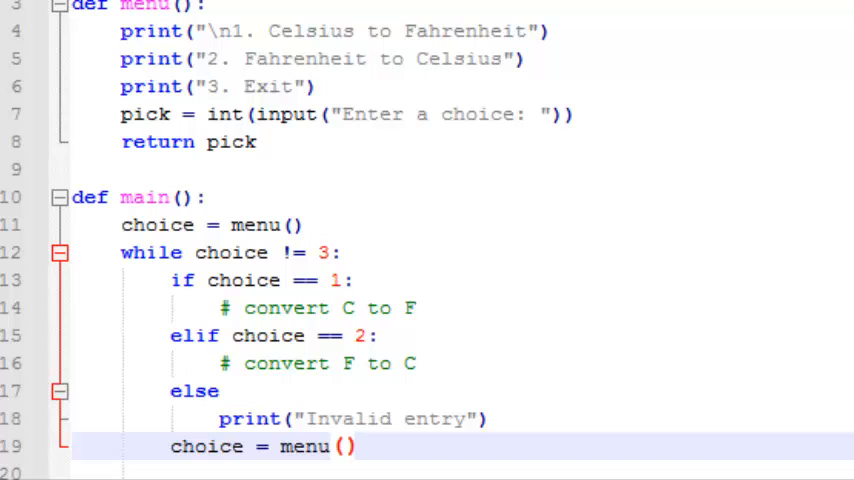
{"action": "mouse_move", "coordinate": [528, 298]}
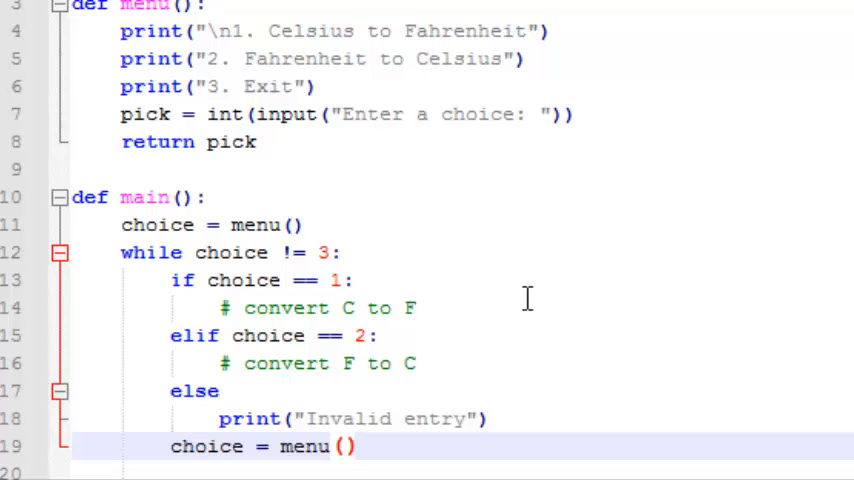
{"action": "mouse_move", "coordinate": [212, 290]}
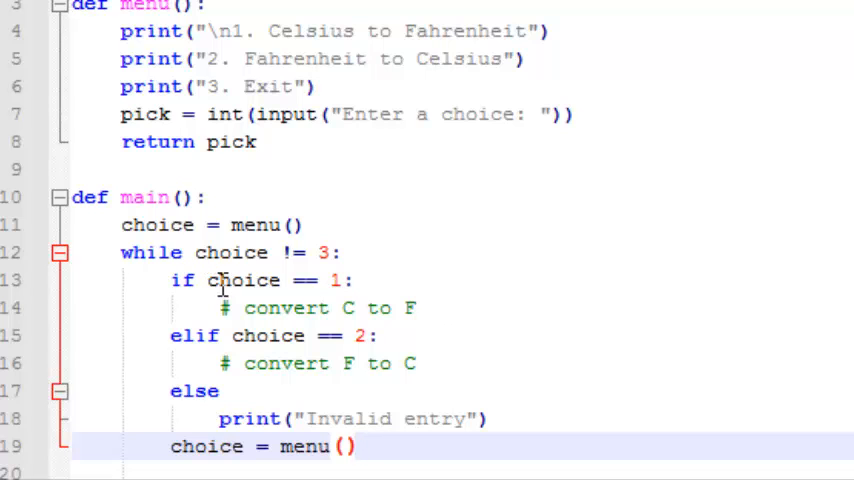
{"action": "mouse_move", "coordinate": [348, 308]}
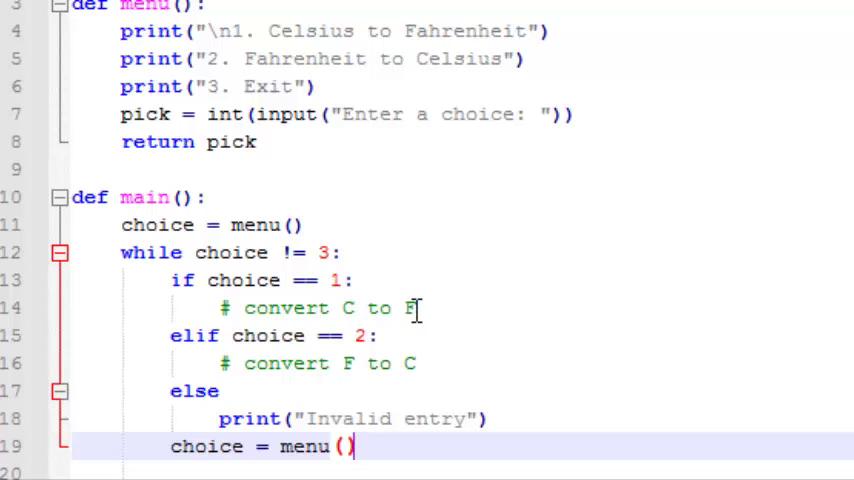
{"action": "mouse_move", "coordinate": [204, 344]}
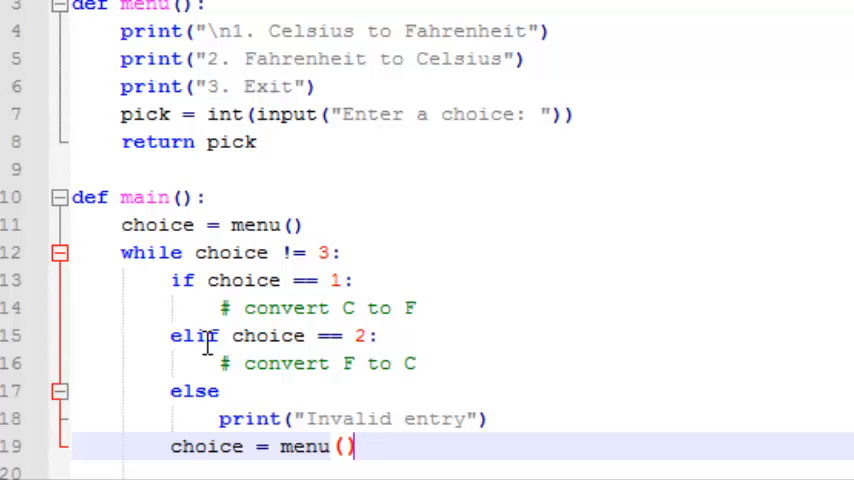
{"action": "mouse_move", "coordinate": [356, 364]}
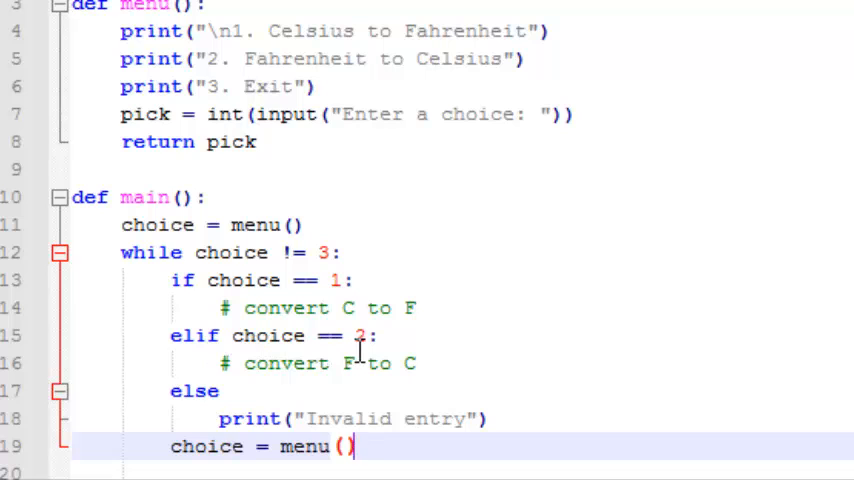
{"action": "mouse_move", "coordinate": [360, 364]}
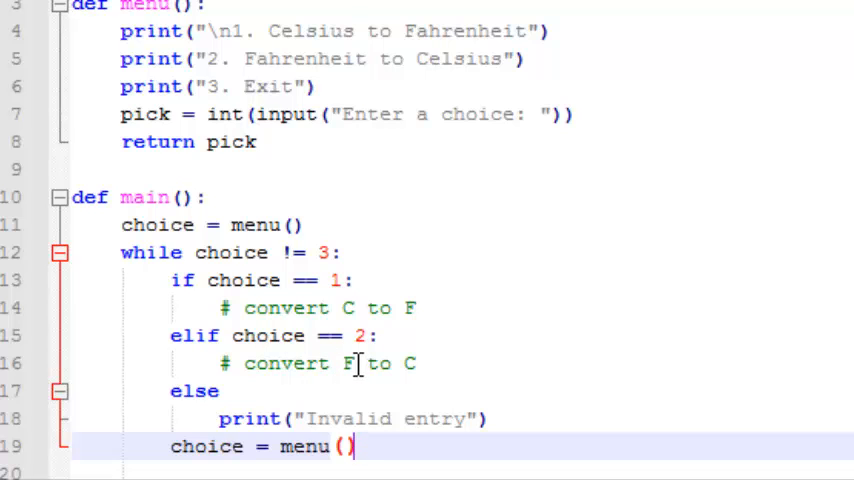
{"action": "mouse_move", "coordinate": [276, 392]}
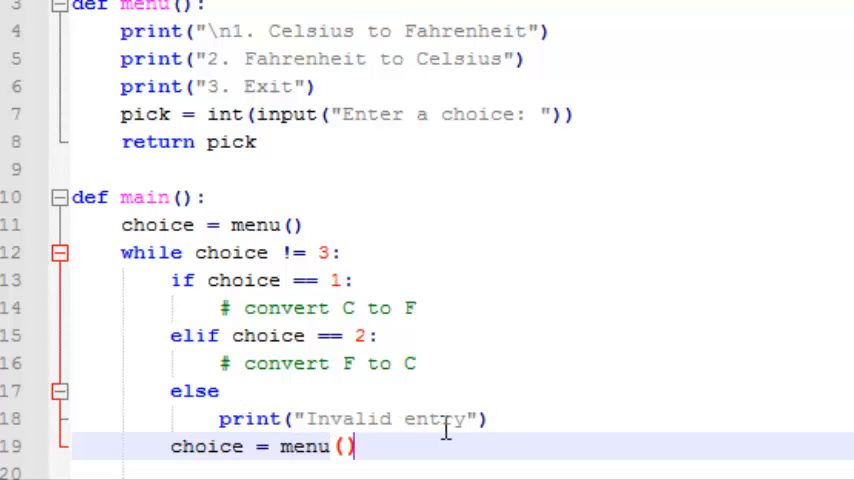
{"action": "mouse_move", "coordinate": [370, 448]}
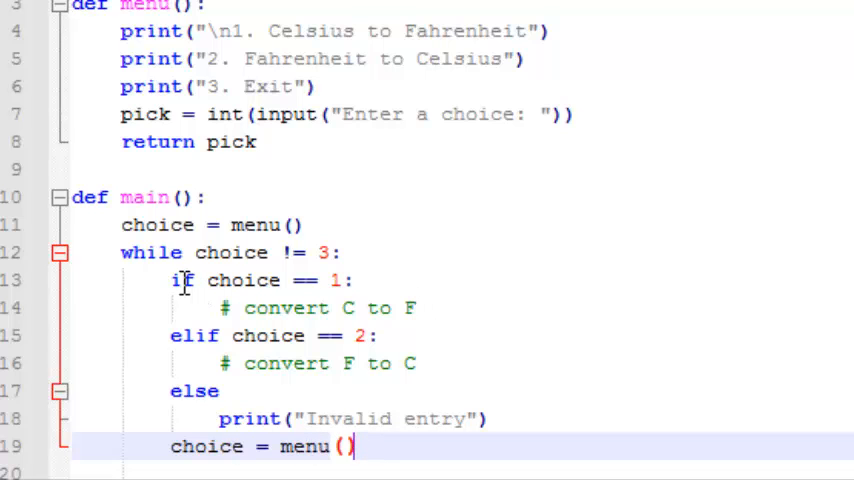
{"action": "mouse_move", "coordinate": [236, 280]}
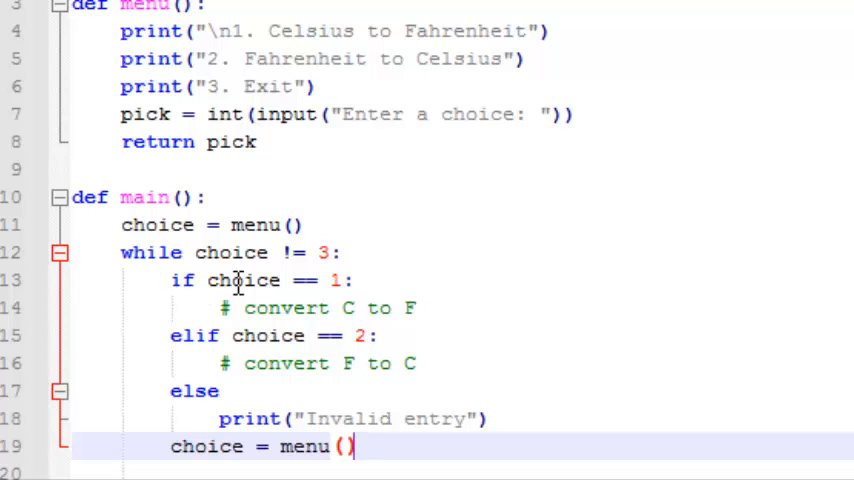
{"action": "mouse_move", "coordinate": [230, 336]}
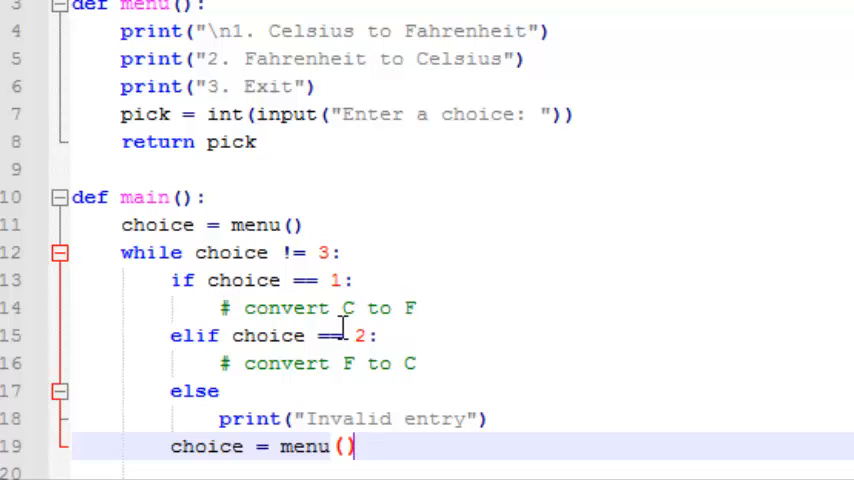
- Insert a blank line after return pick, before def main()
{"action": "left_click", "coordinate": [268, 142]}
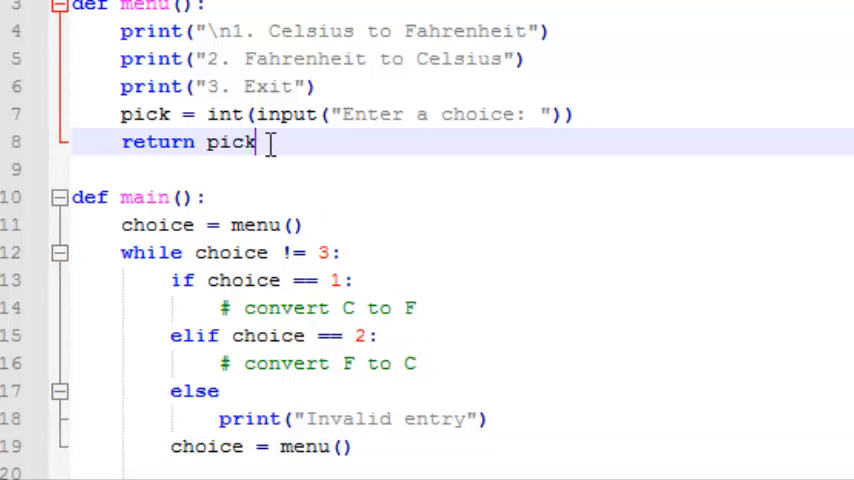
{"action": "mouse_move", "coordinate": [596, 220]}
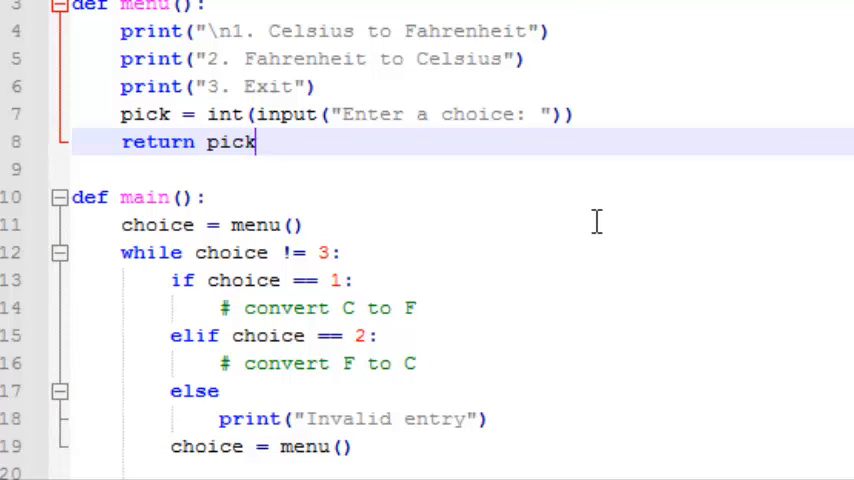
{"action": "key", "text": "Enter"}
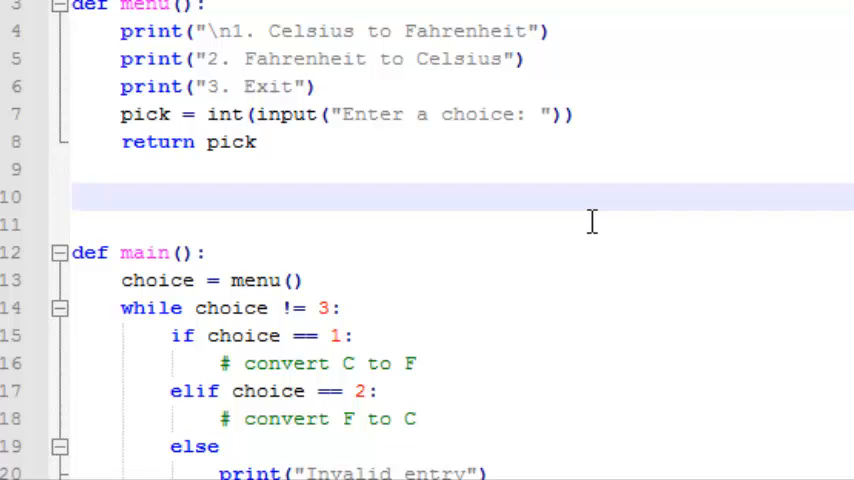
- Start a toCelsius(f) function definition on the empty line
{"action": "left_click", "coordinate": [76, 196]}
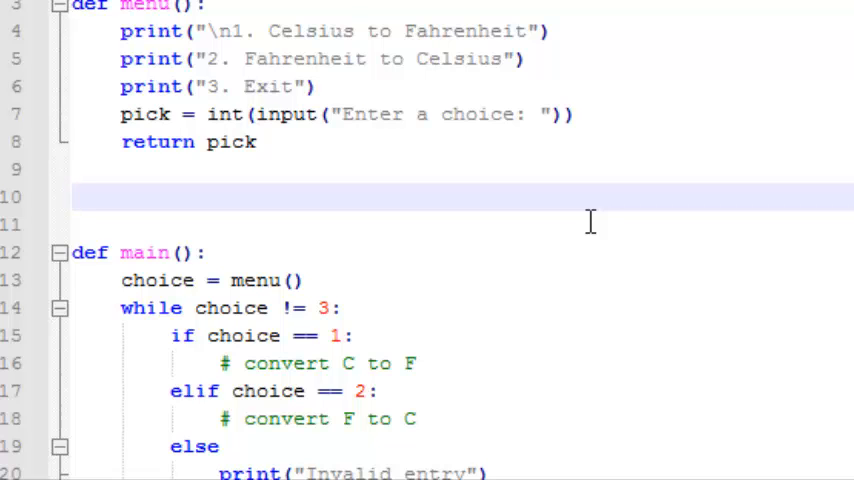
{"action": "type", "text": "def"}
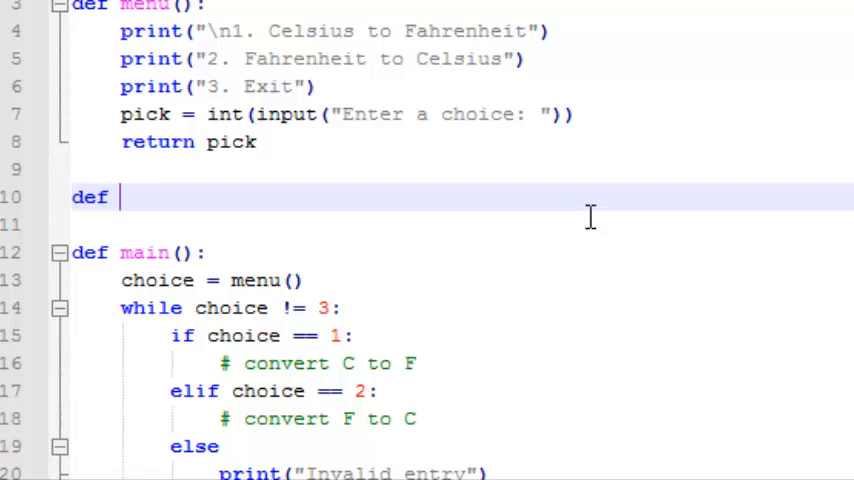
{"action": "type", "text": "toCel"}
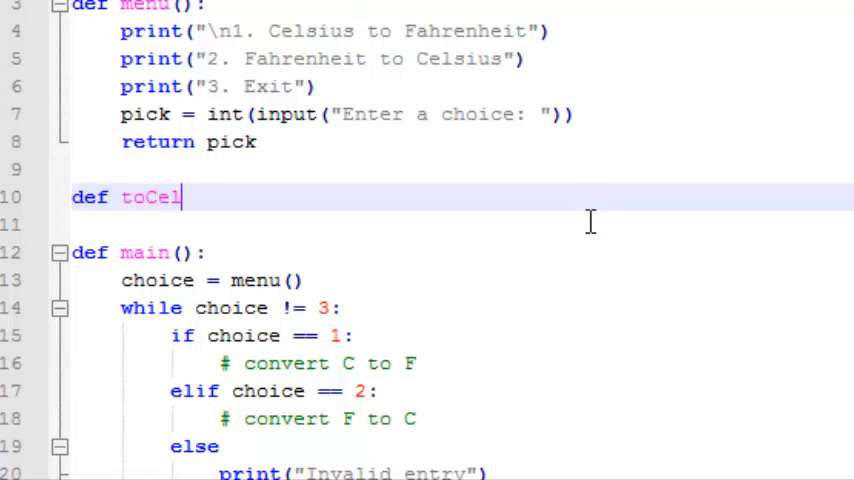
{"action": "type", "text": "sius(f"}
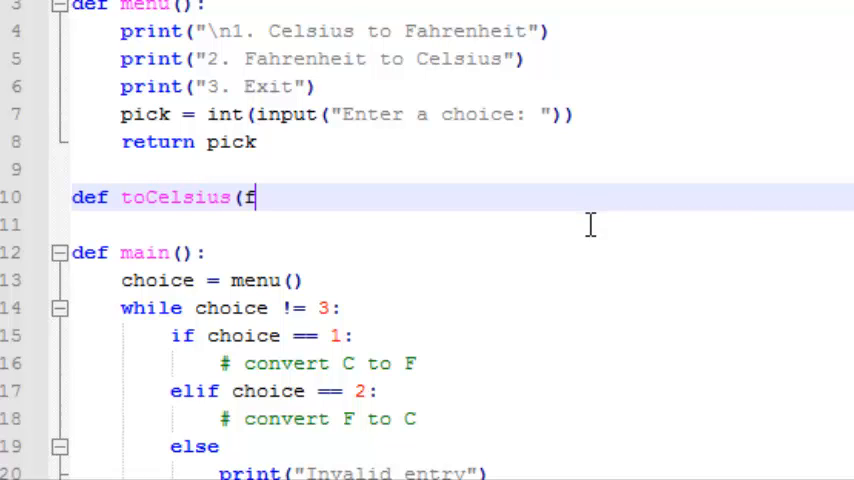
{"action": "type", "text": ")"}
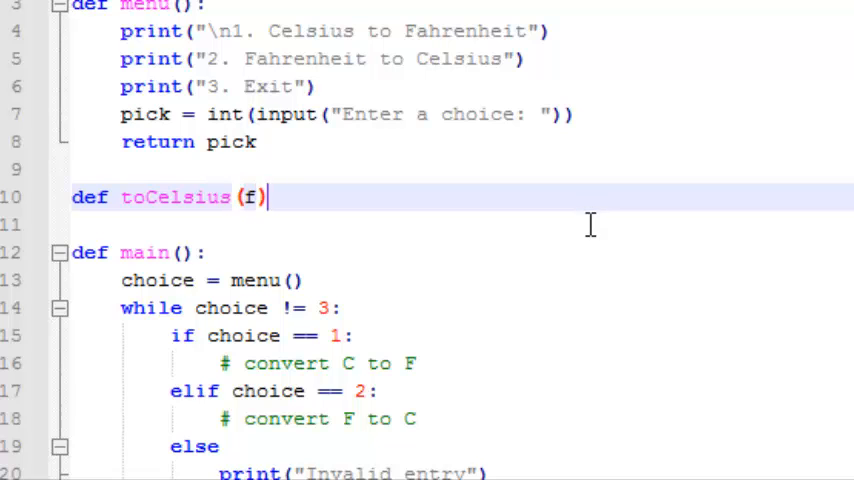
{"action": "type", "text": ":"}
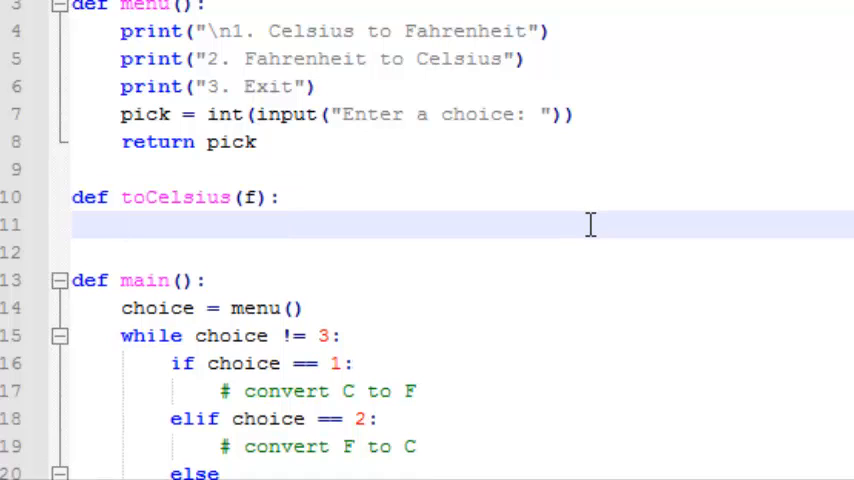
- Return int((f - 32) / 1.8) from toCelsius
{"action": "type", "text": "r"}
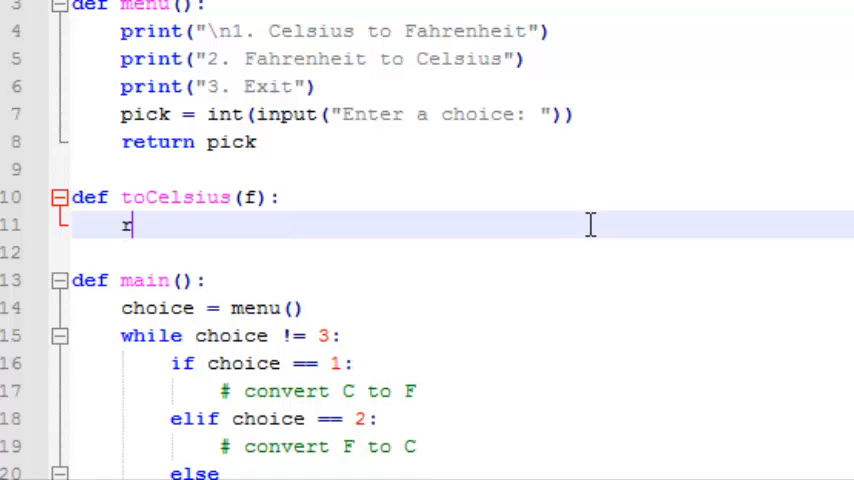
{"action": "type", "text": "eturn"}
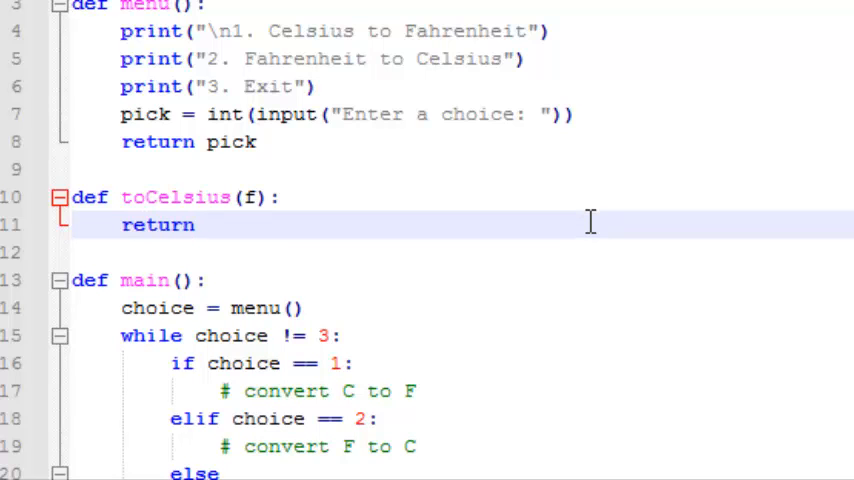
{"action": "left_click", "coordinate": [196, 224]}
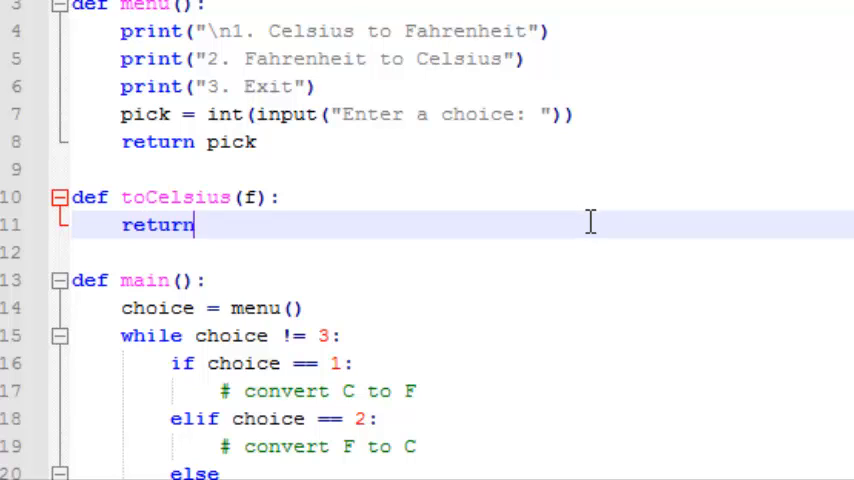
{"action": "type", "text": "int((f - 32) / 1.8)"}
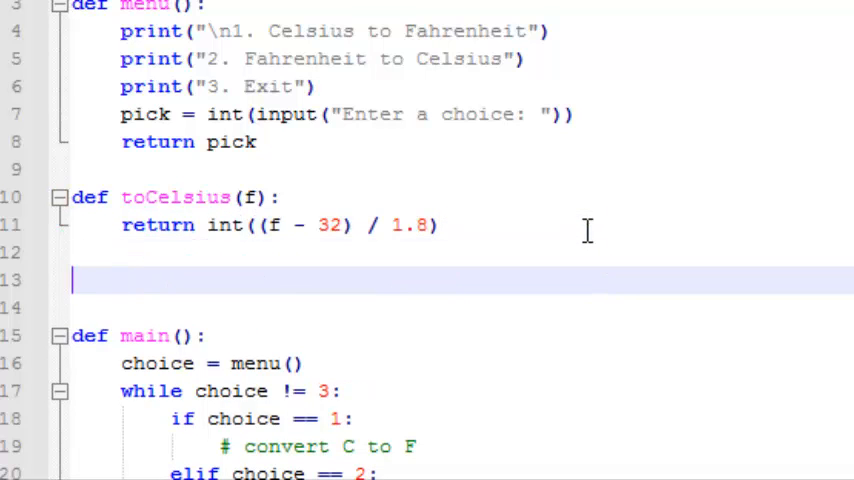
- Define toFahrenheit(c) returning int(c * 1.8 + 32)
{"action": "type", "text": "def to"}
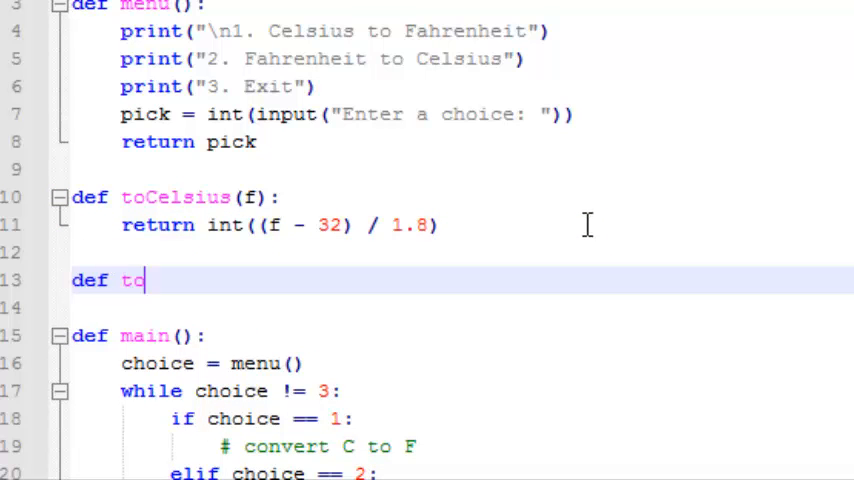
{"action": "type", "text": "Fahrenheit(c)"}
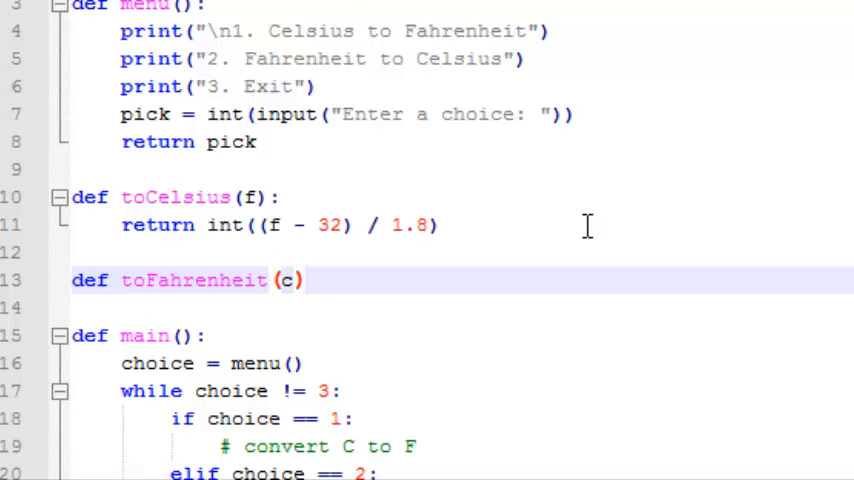
{"action": "type", "text": ":"}
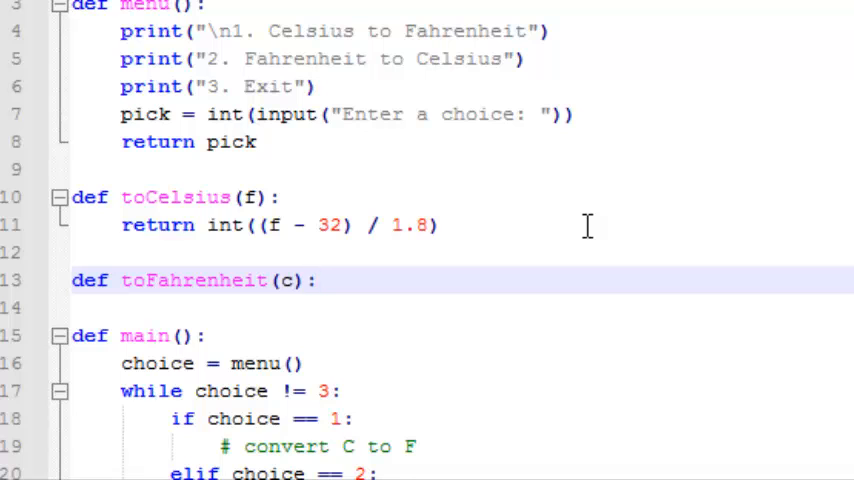
{"action": "type", "text": "re"}
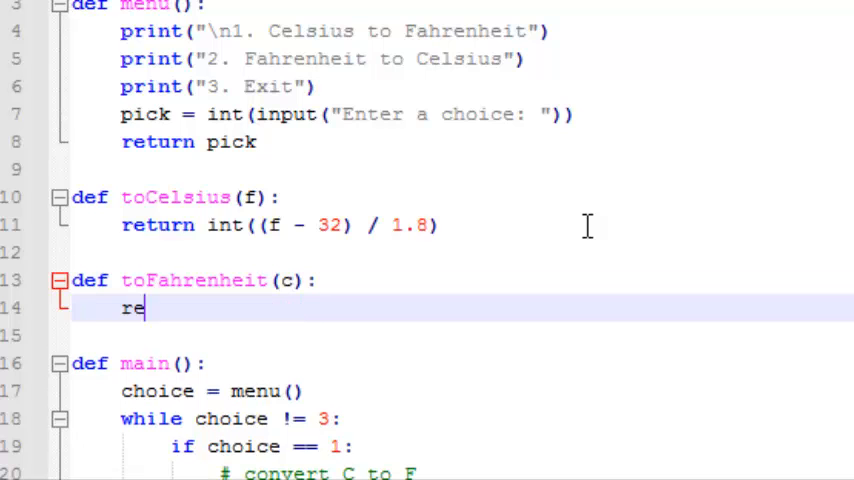
{"action": "type", "text": "turn"}
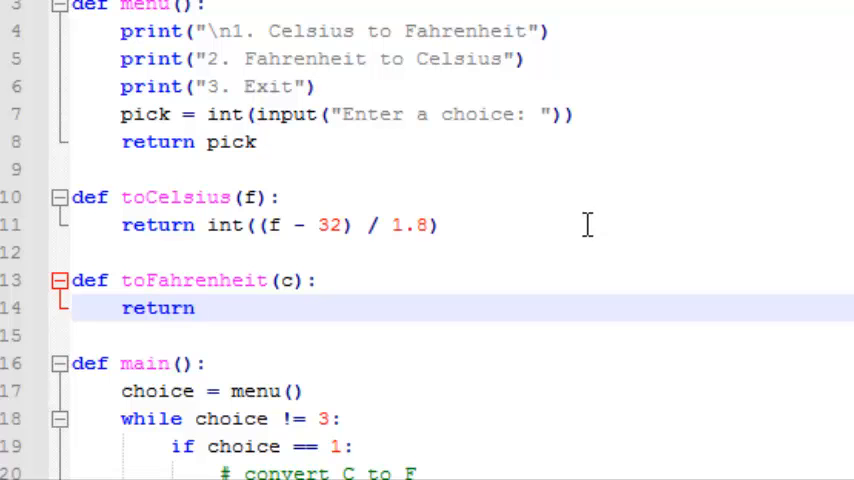
{"action": "type", "text": "int(c * 1.8 + 32)"}
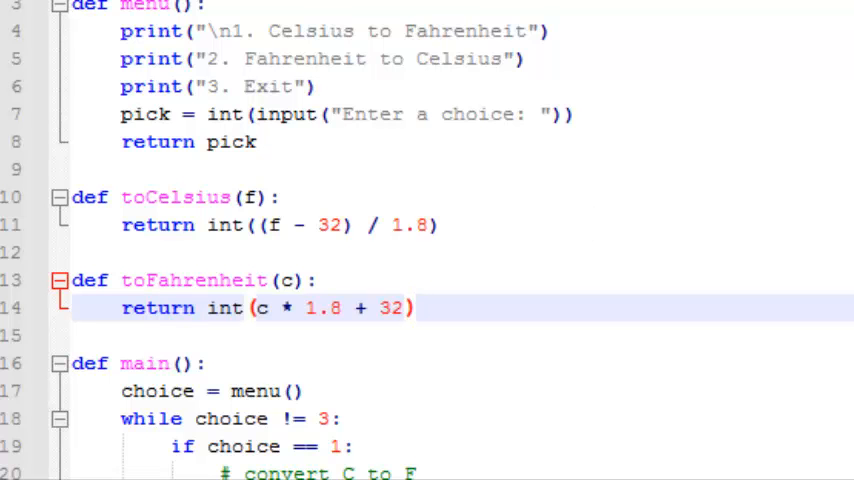
{"action": "scroll", "scroll_direction": "down", "scroll_amount": 3}
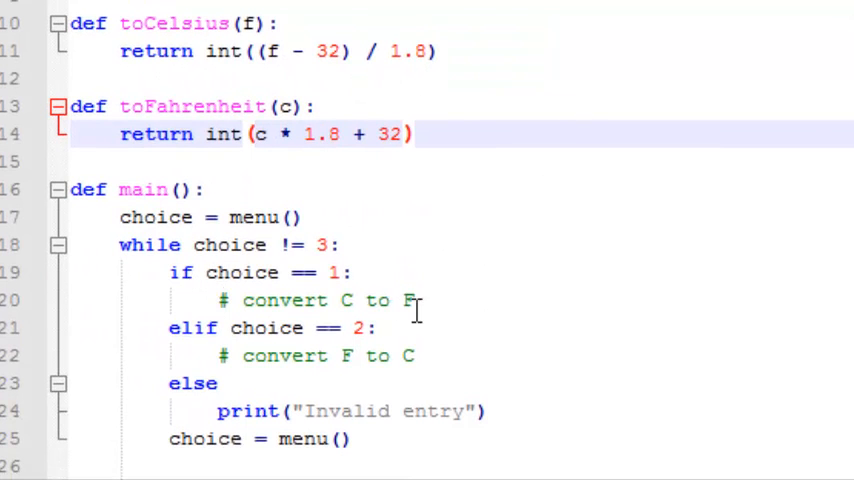
- Under the C to F comment, add c = eval(input("Enter degrees Celsius: "))
{"action": "left_click", "coordinate": [424, 300]}
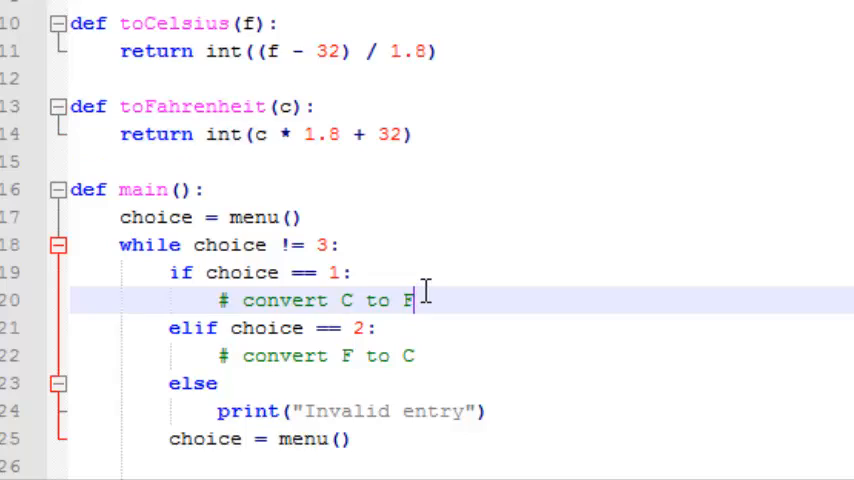
{"action": "key", "text": "Enter"}
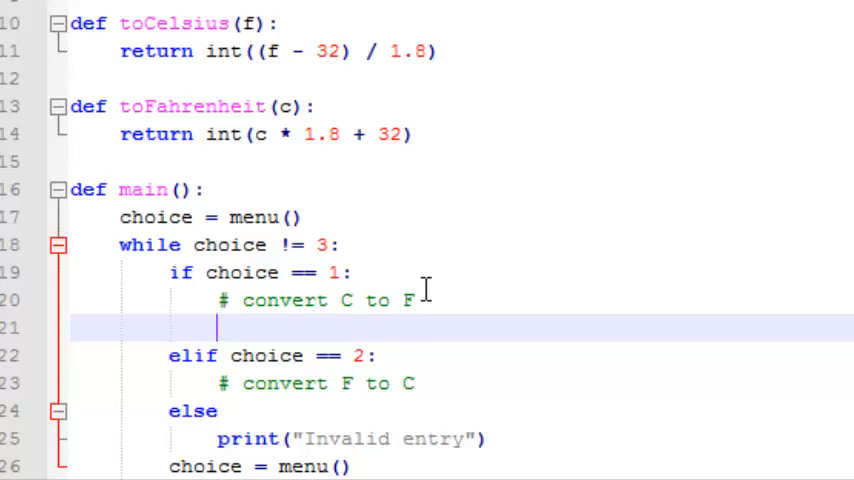
{"action": "type", "text": "c ="}
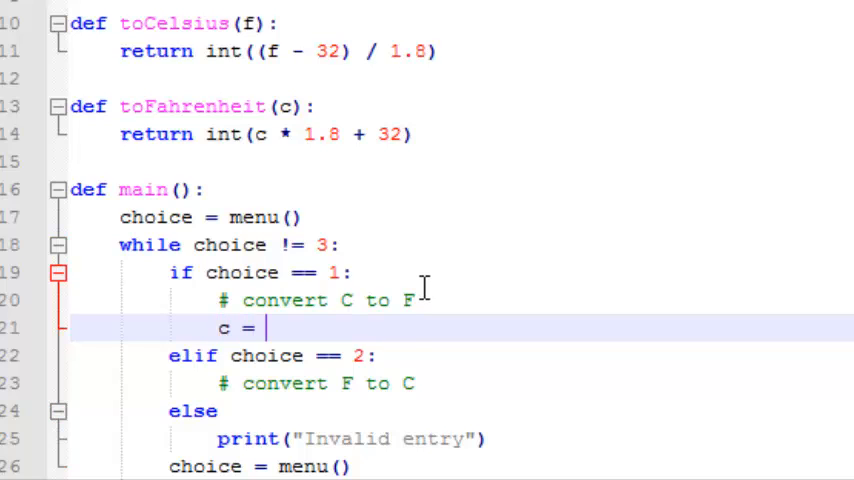
{"action": "type", "text": "eval(input(\"Enter degrees Celsius: \")"}
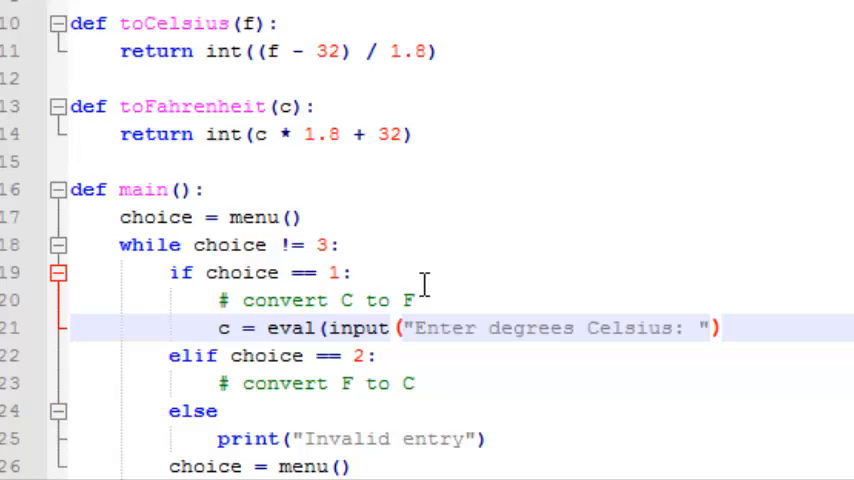
{"action": "type", "text": ")"}
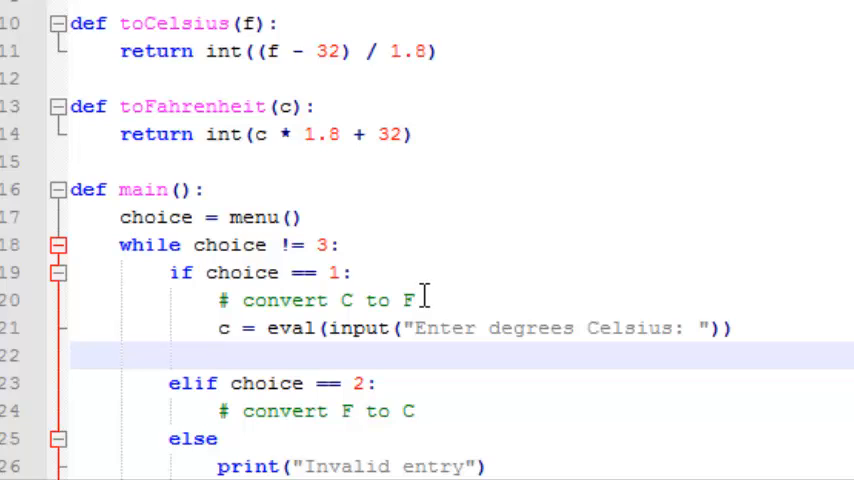
- Add print(str(toFahrenheit(c))) to output the converted value
{"action": "type", "text": "print"}
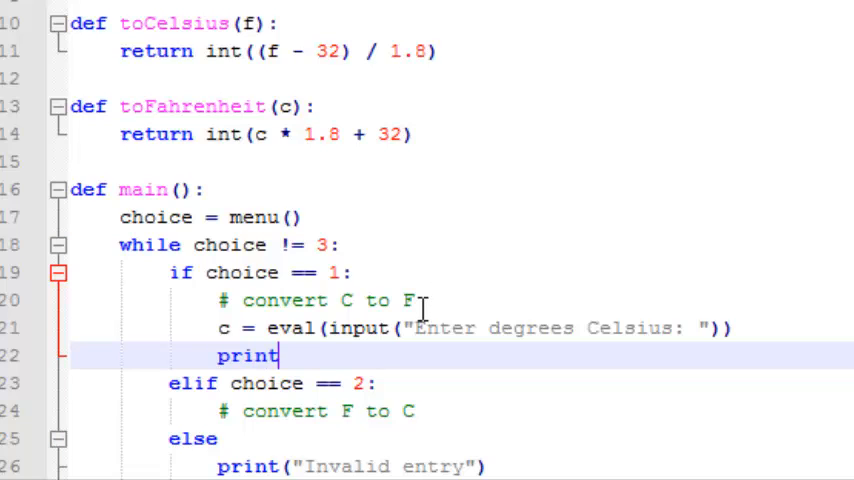
{"action": "type", "text": "(str(toFahrenheit(c)"}
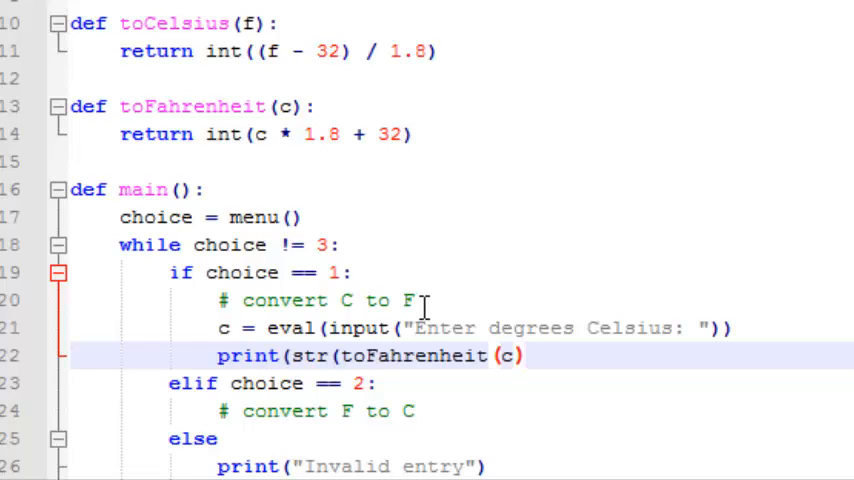
{"action": "type", "text": ")"}
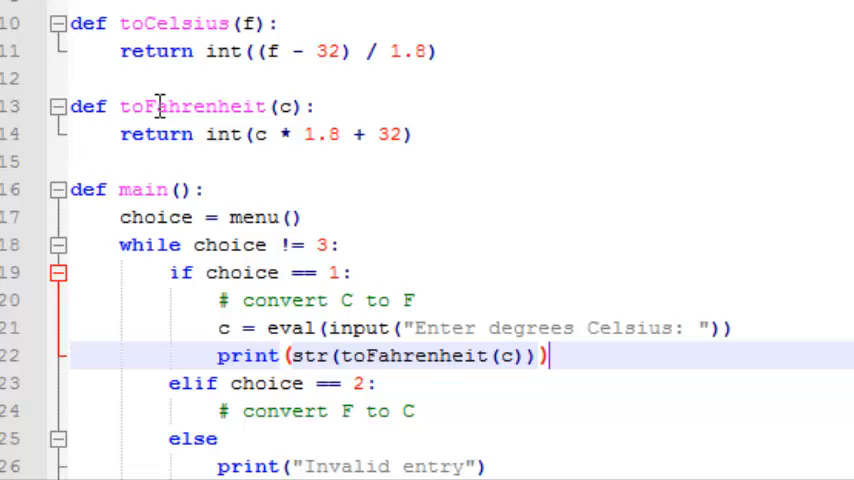
{"action": "mouse_move", "coordinate": [310, 328]}
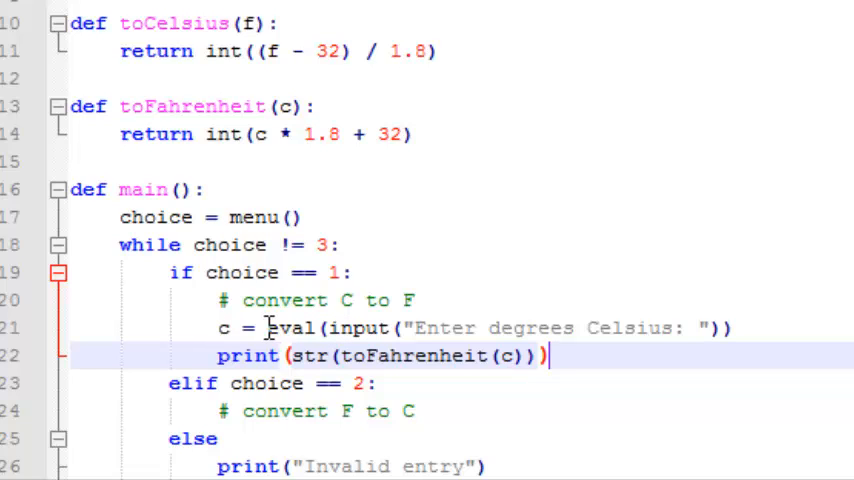
{"action": "mouse_move", "coordinate": [232, 328]}
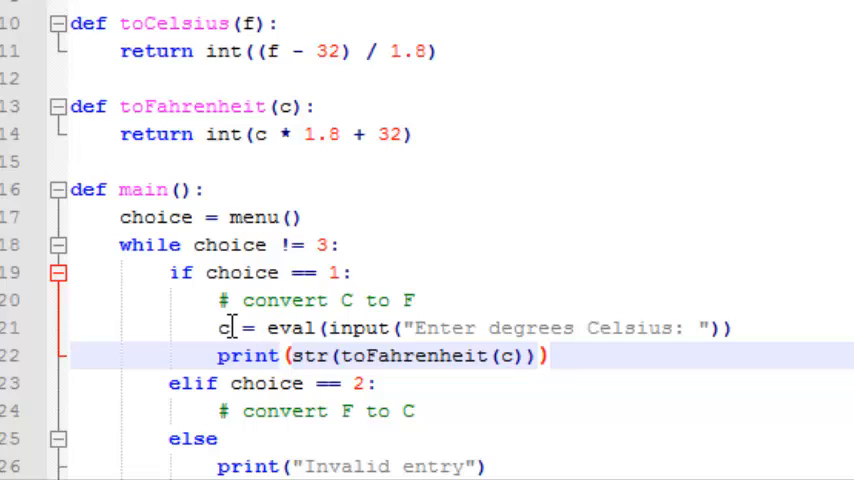
{"action": "mouse_move", "coordinate": [312, 356]}
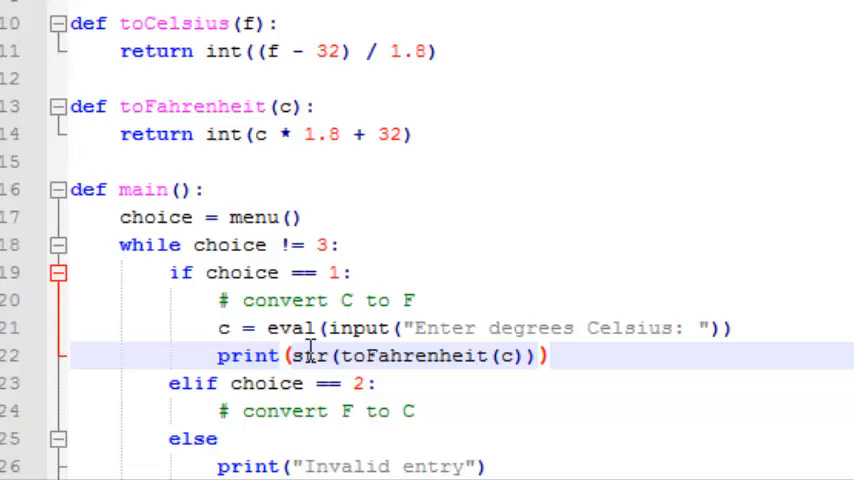
{"action": "mouse_move", "coordinate": [492, 362]}
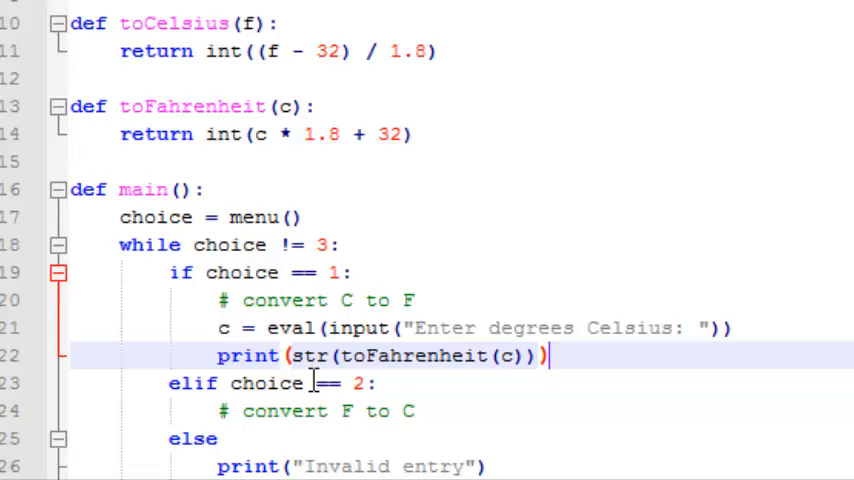
{"action": "mouse_move", "coordinate": [244, 384]}
{"action": "type", "text": "pr"}
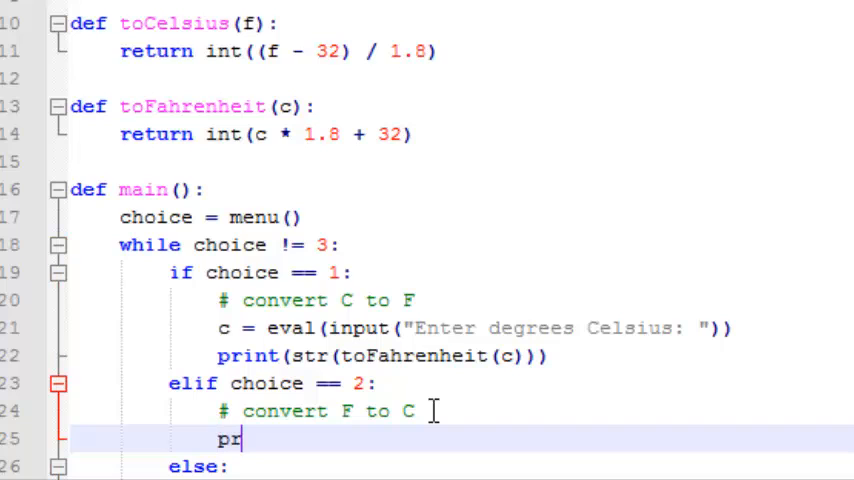
- Start a print(" ") placeholder line under the F to C comment
{"action": "type", "text": "int"}
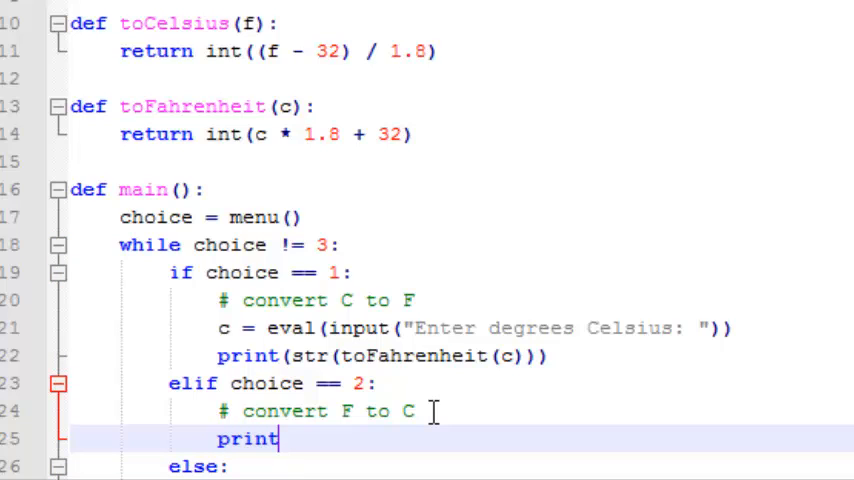
{"action": "type", "text": "(\" \")"}
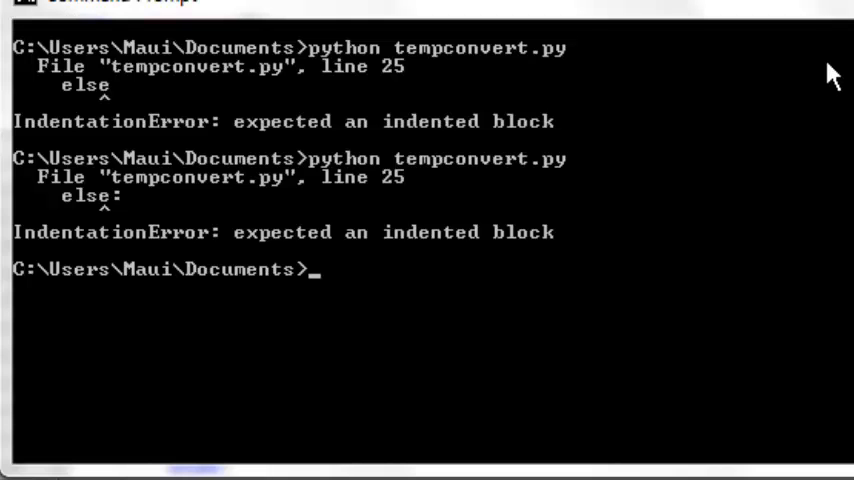
- Run python tempconvert.py, convert 55 Celsius to 131, then exit with 3
{"action": "type", "text": "python tempconvert.py"}
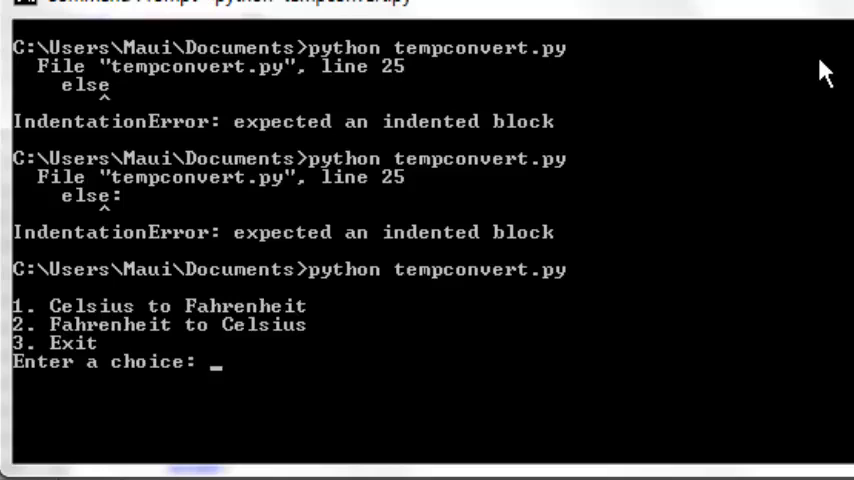
{"action": "type", "text": "1"}
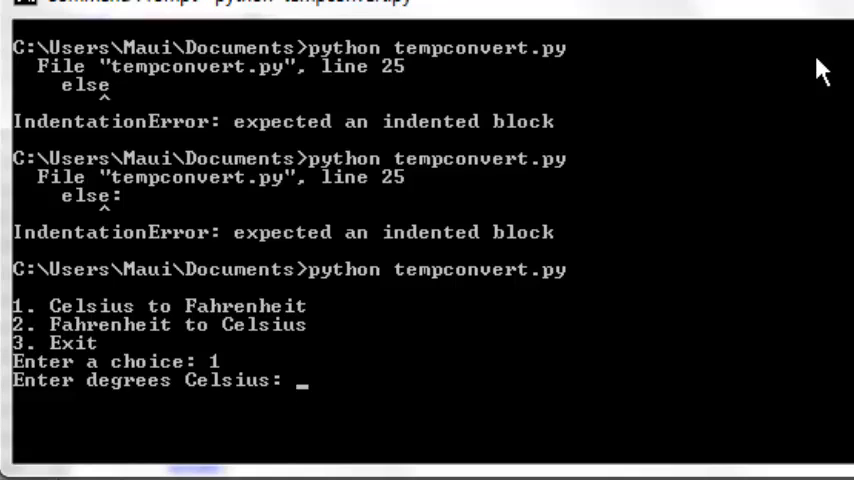
{"action": "type", "text": "55"}
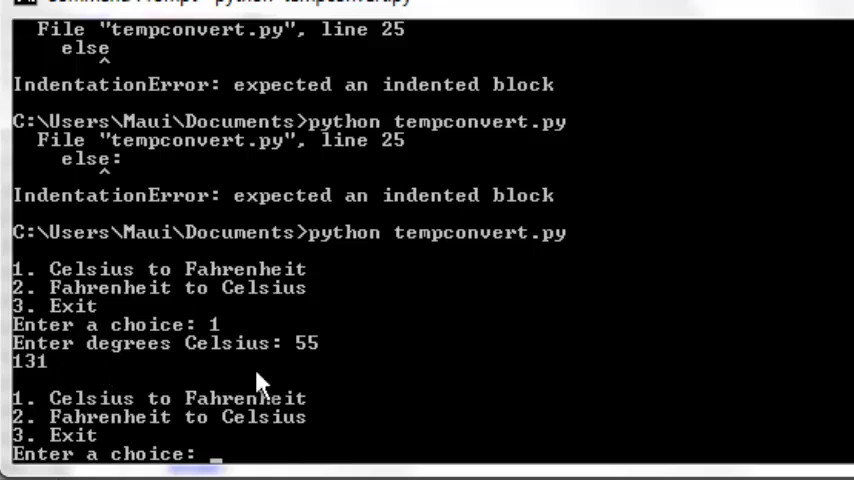
{"action": "type", "text": "3"}
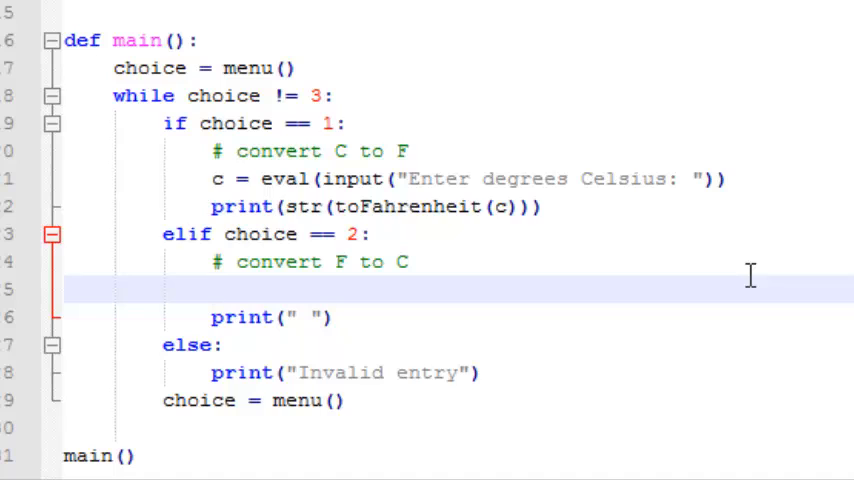
- Add f = eval(input("Enter degrees Fahrenheit: ")) and print(str(toCelsius(f))) in the choice 2 branch
{"action": "type", "text": "f ="}
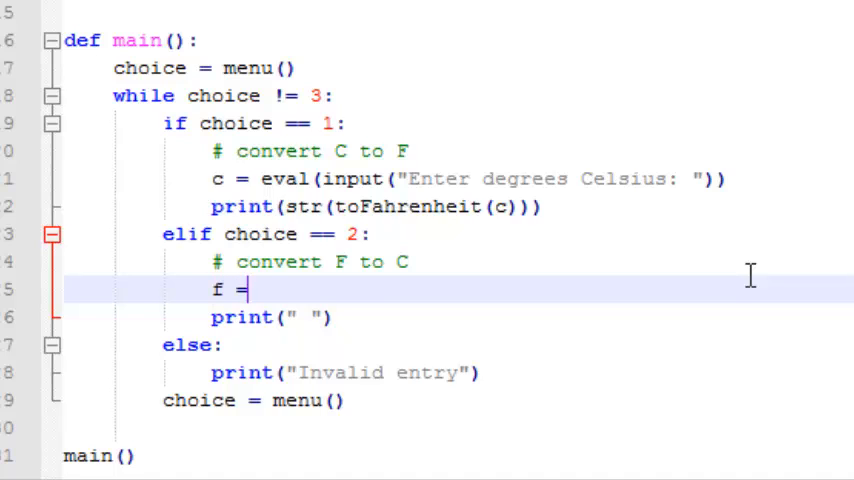
{"action": "type", "text": "eval"}
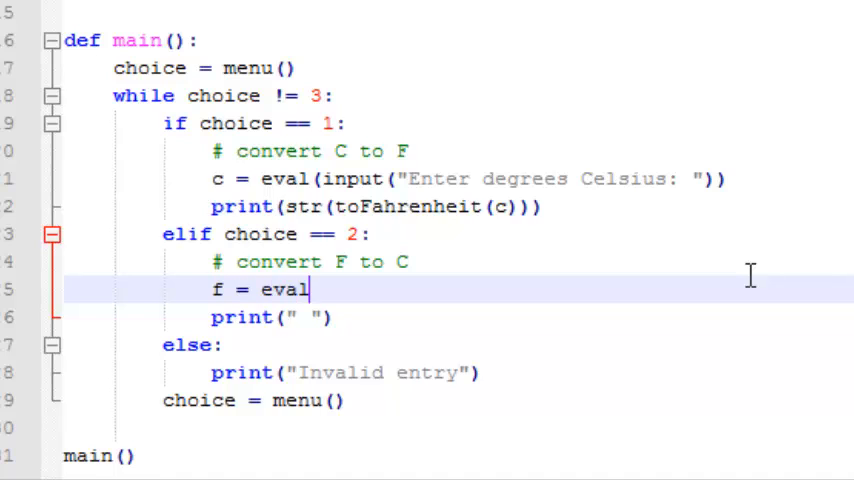
{"action": "type", "text": "("}
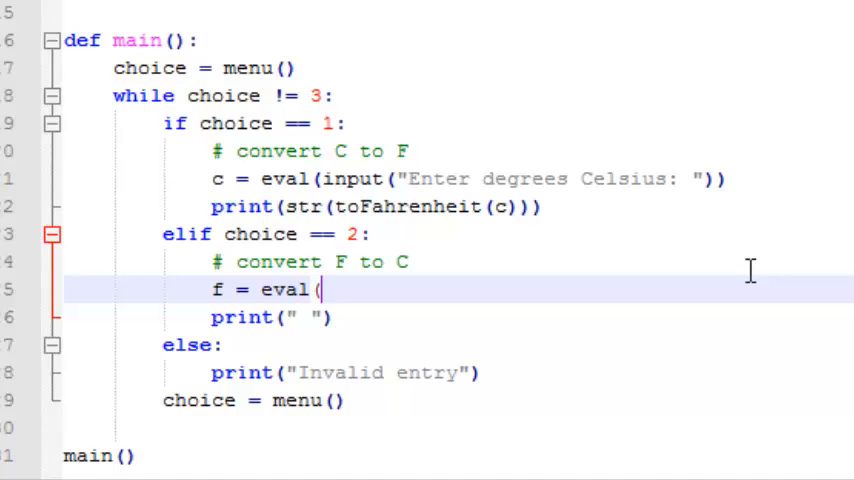
{"action": "type", "text": "input(\"Enter degrees Fahrenheit: \")"}
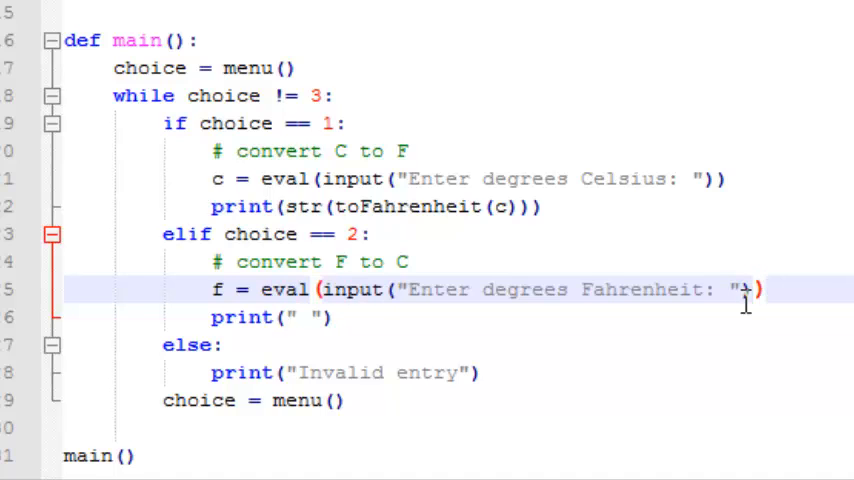
{"action": "mouse_move", "coordinate": [432, 316]}
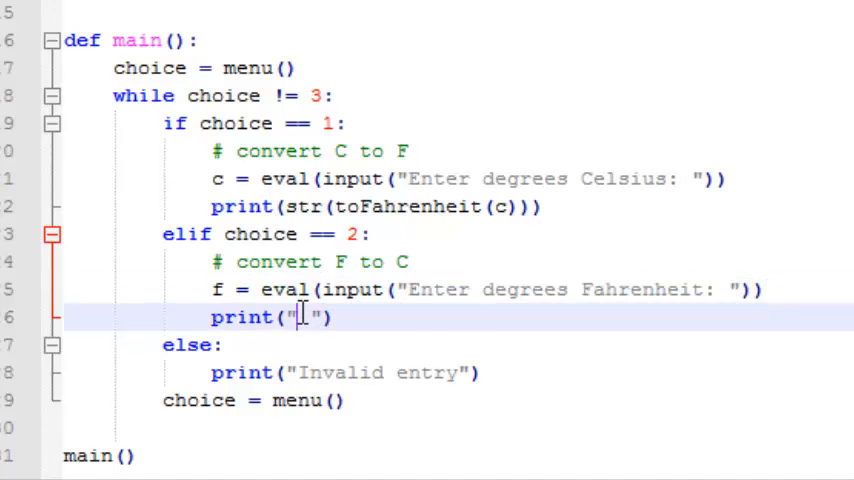
{"action": "type", "text": "str(toCelsius(f)"}
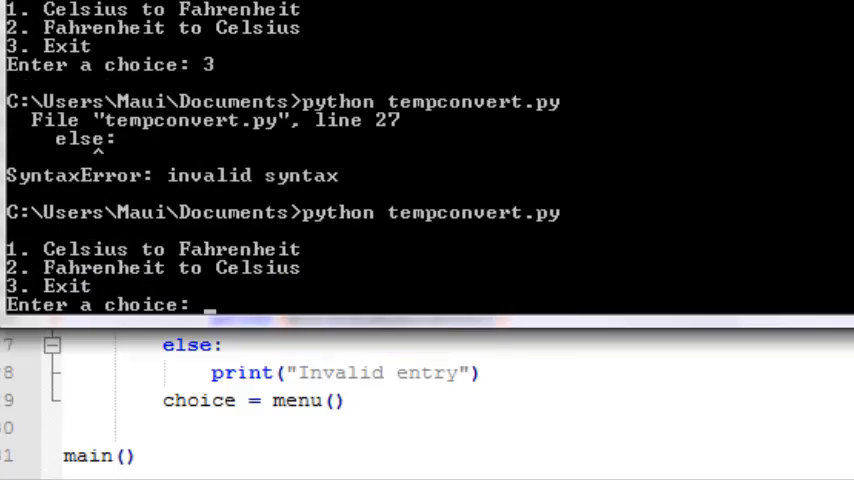
- Test 212 F gives 100, 88 C gives 190, -48 F gives -44, then exit with 3
{"action": "type", "text": "2"}
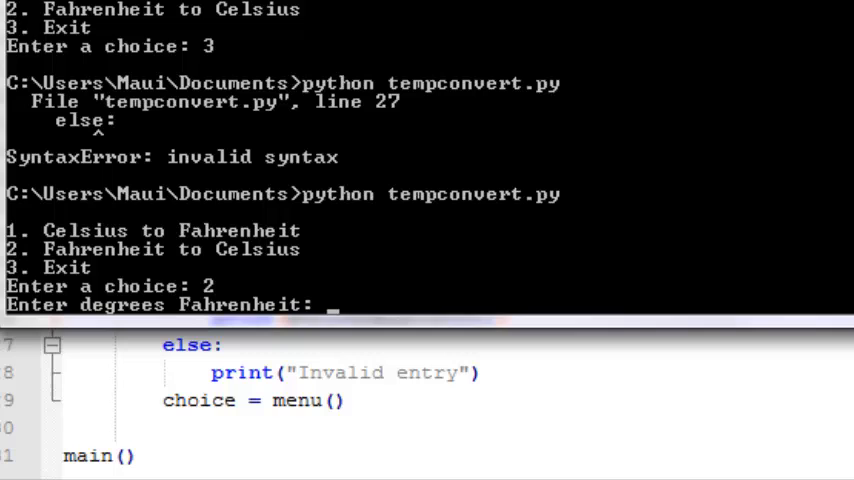
{"action": "type", "text": "2"}
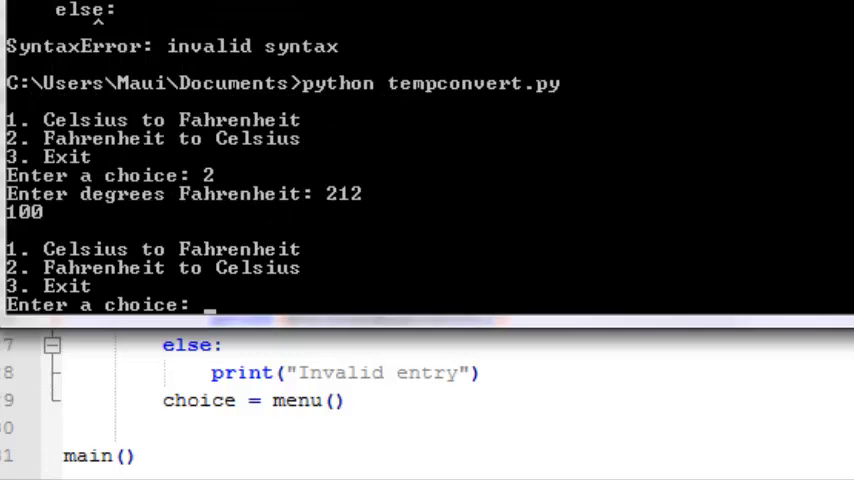
{"action": "type", "text": "1"}
{"action": "type", "text": "88"}
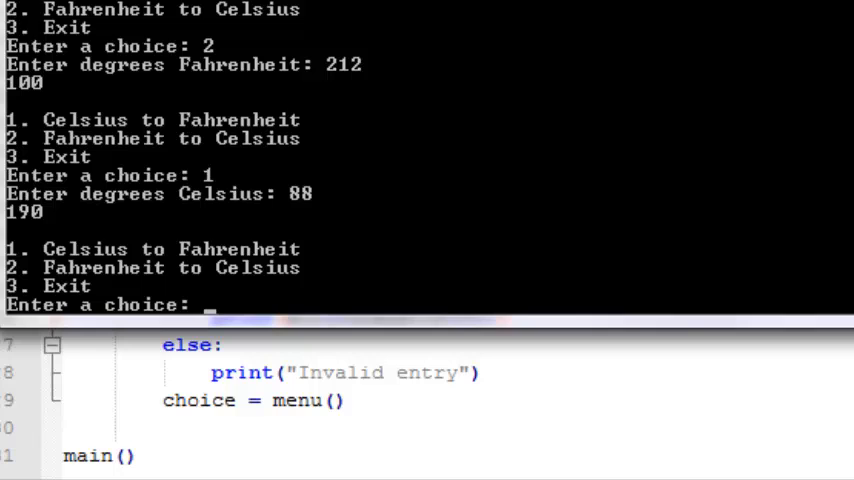
{"action": "type", "text": "2"}
{"action": "type", "text": "-48"}
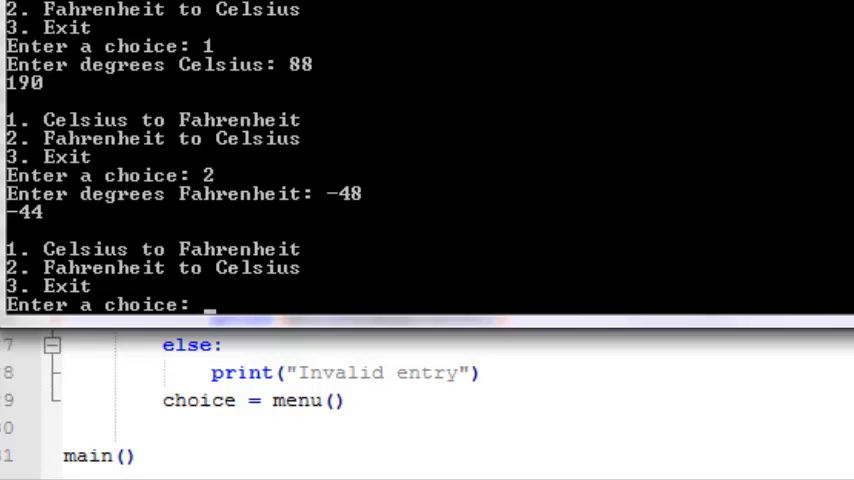
{"action": "type", "text": "3"}
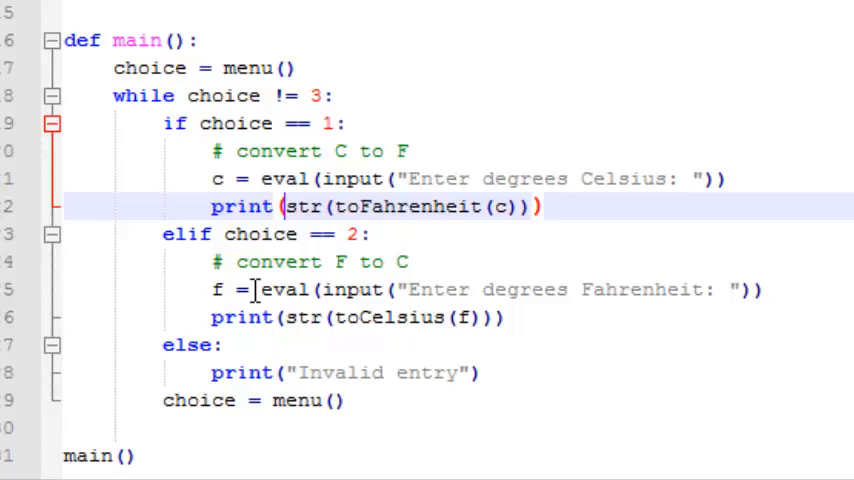
- Extend the choice 1 print to str(c) + "C = " + str(toFahrenheit(c)) + "F"
{"action": "type", "text": "str(c) + \"C = \" +"}
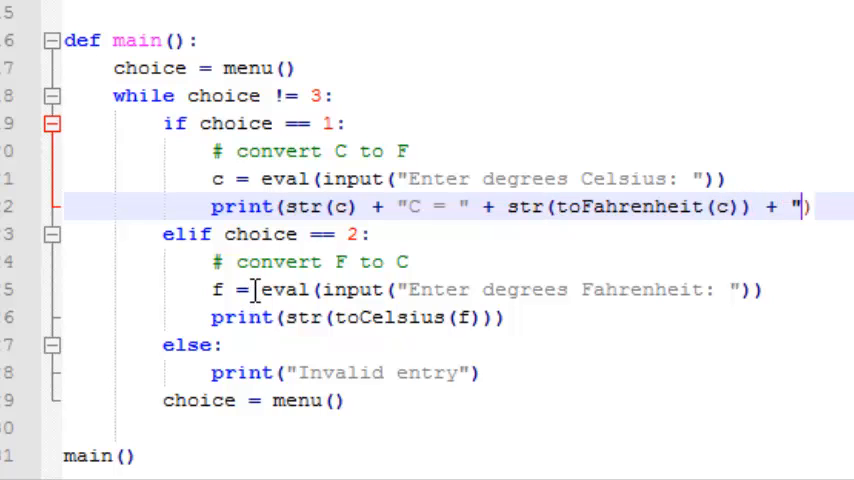
{"action": "type", "text": "F"}
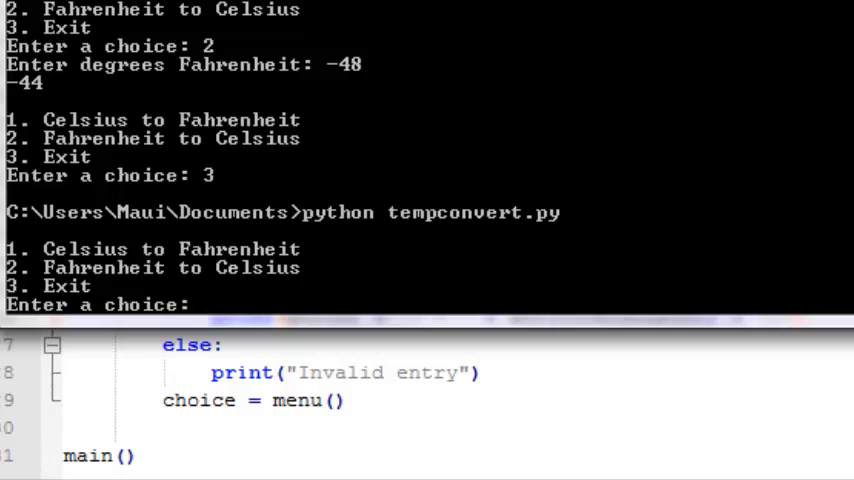
- Rerun and confirm formatted output 22C = 71F and 200F = 93C
{"action": "type", "text": "1"}
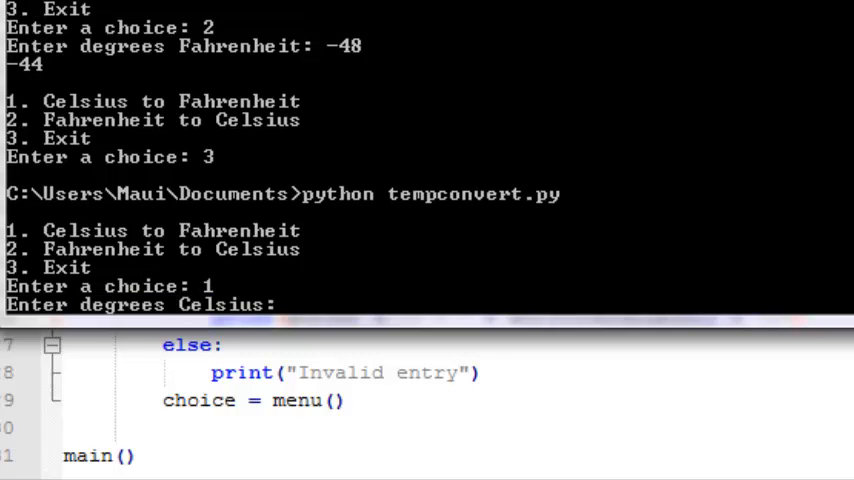
{"action": "type", "text": "22"}
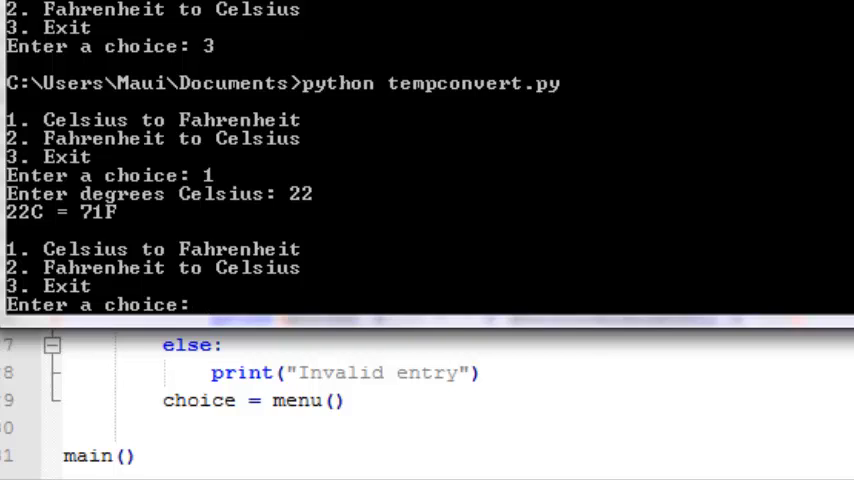
{"action": "mouse_move", "coordinate": [78, 228]}
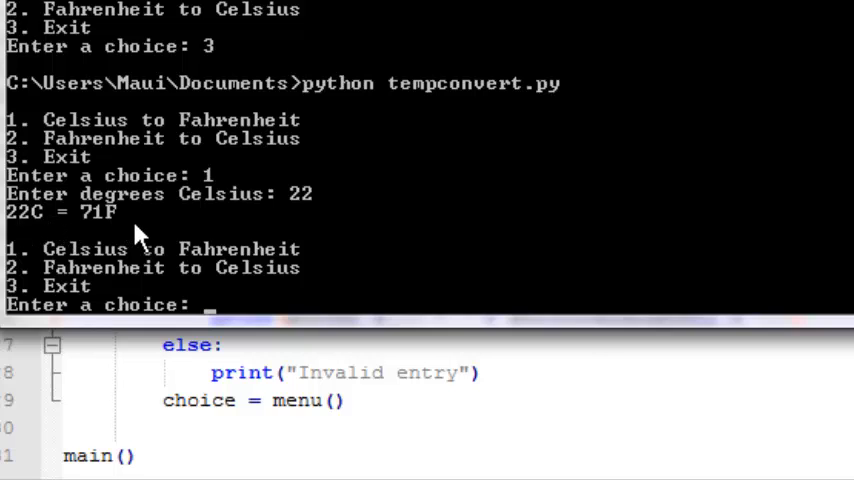
{"action": "mouse_move", "coordinate": [96, 232]}
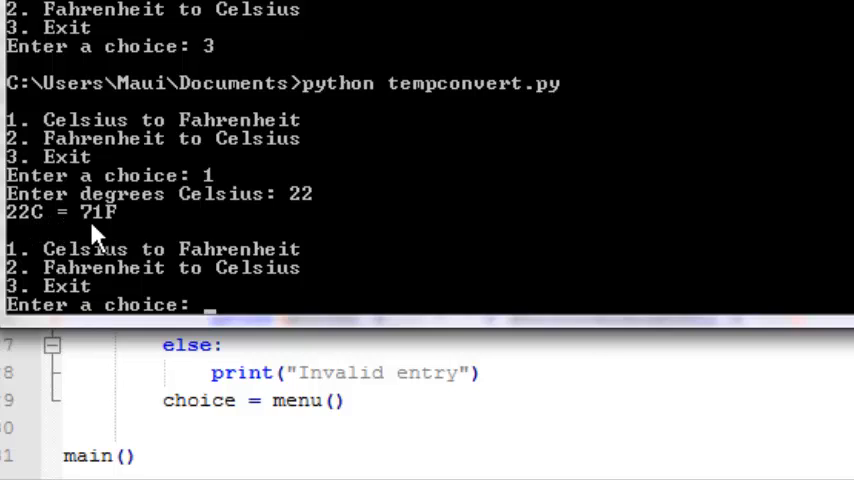
{"action": "mouse_move", "coordinate": [516, 226]}
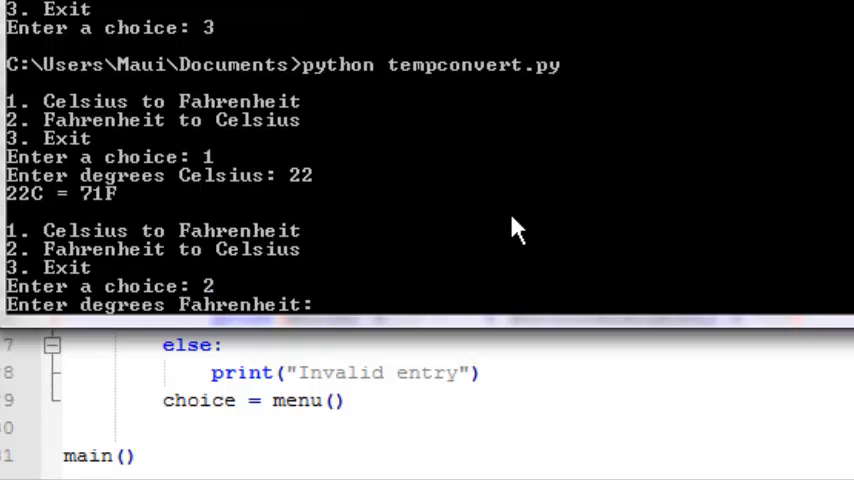
{"action": "type", "text": "2"}
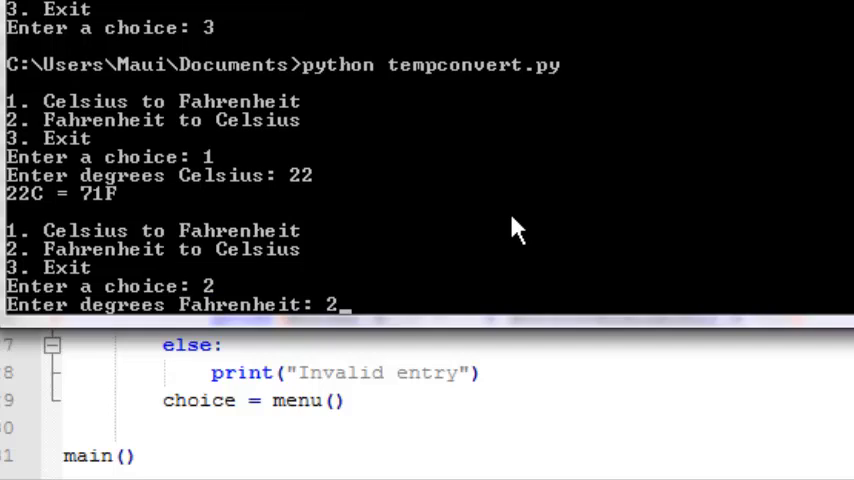
{"action": "type", "text": "00"}
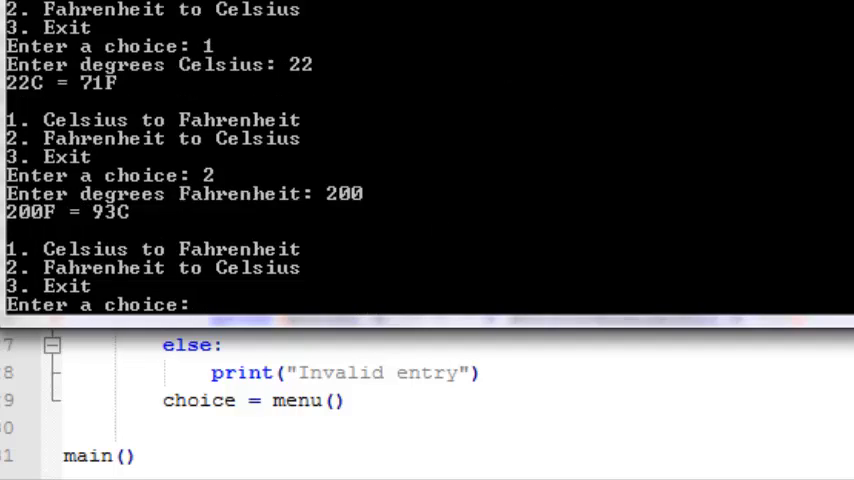
{"action": "mouse_move", "coordinate": [128, 236]}
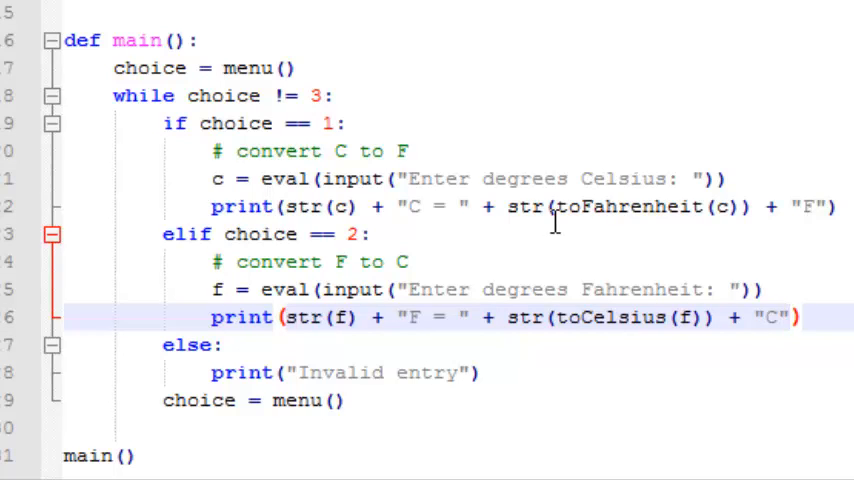
{"action": "mouse_move", "coordinate": [556, 224]}
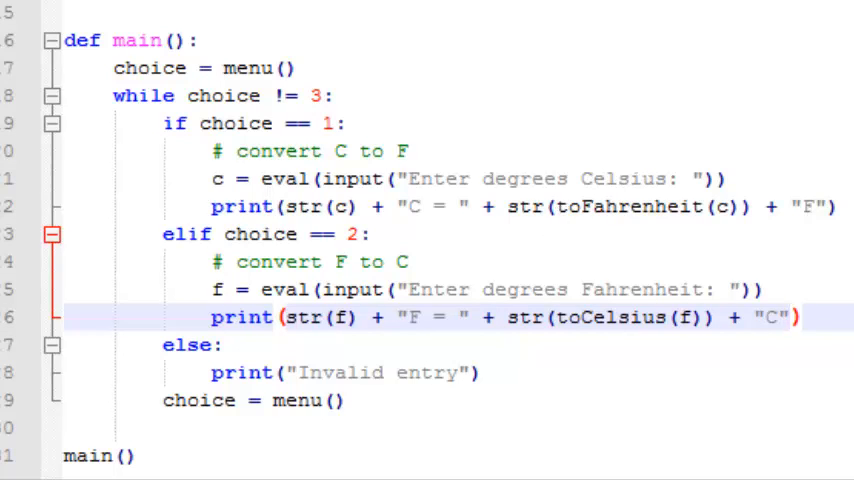